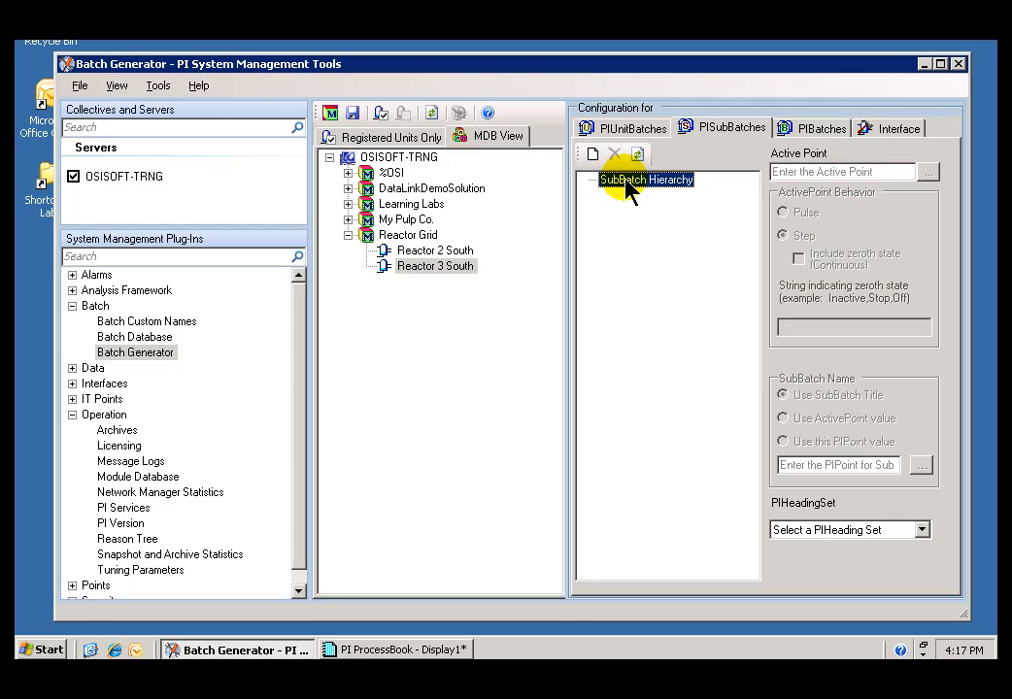
Add a new subbatch named 'Phase' under Reactor 3 South's SubBatch Hierarchy.
right_click(646, 180)
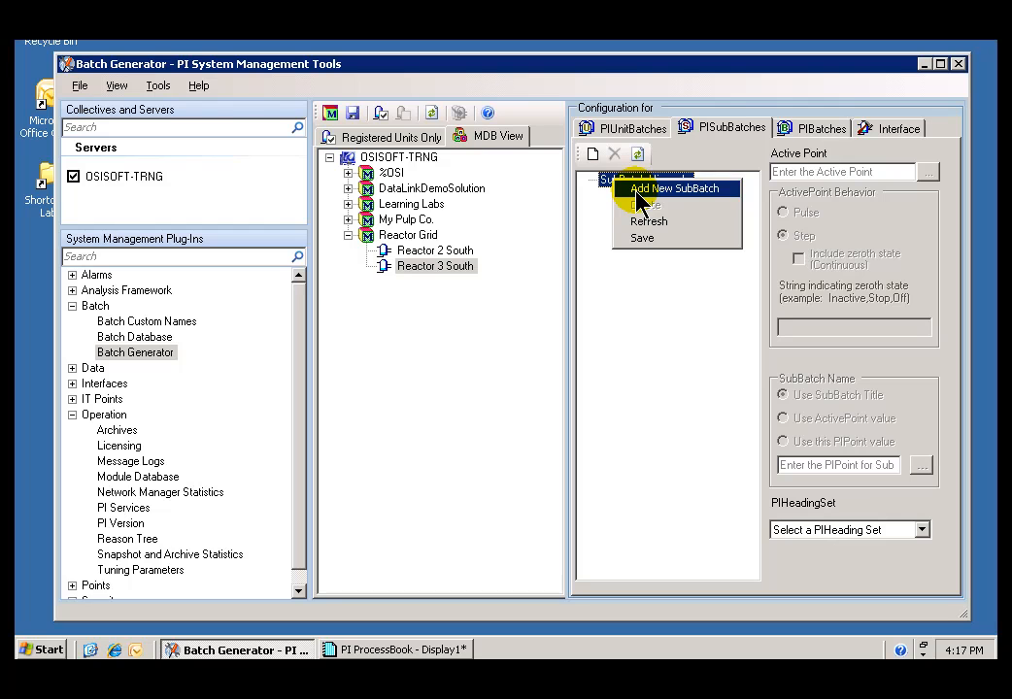
mouse_move(675, 204)
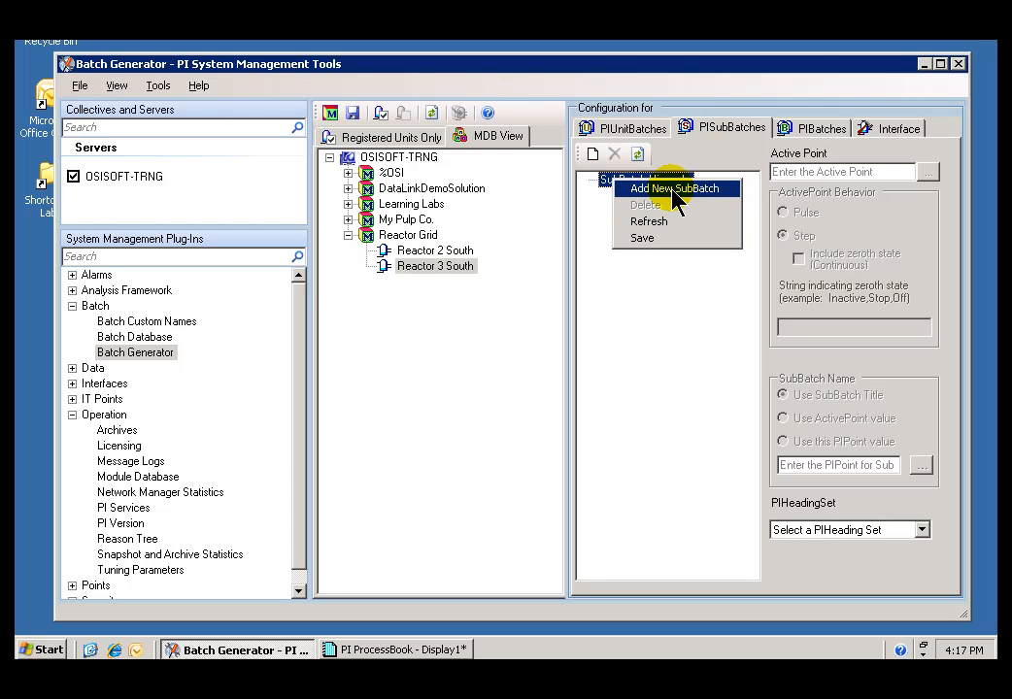
left_click(675, 187)
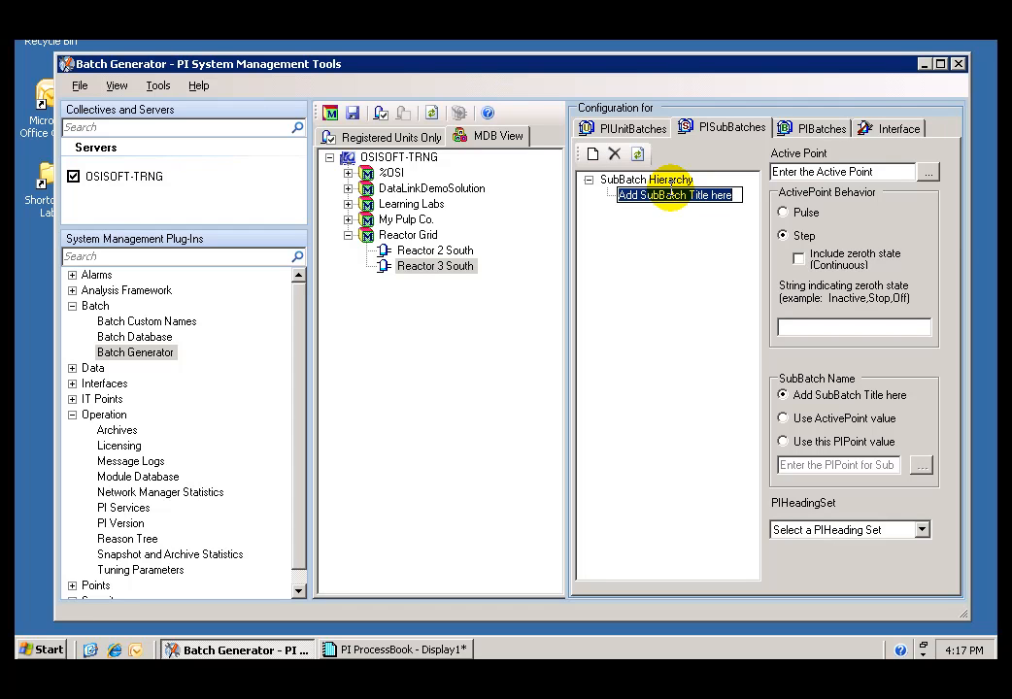
type("PI")
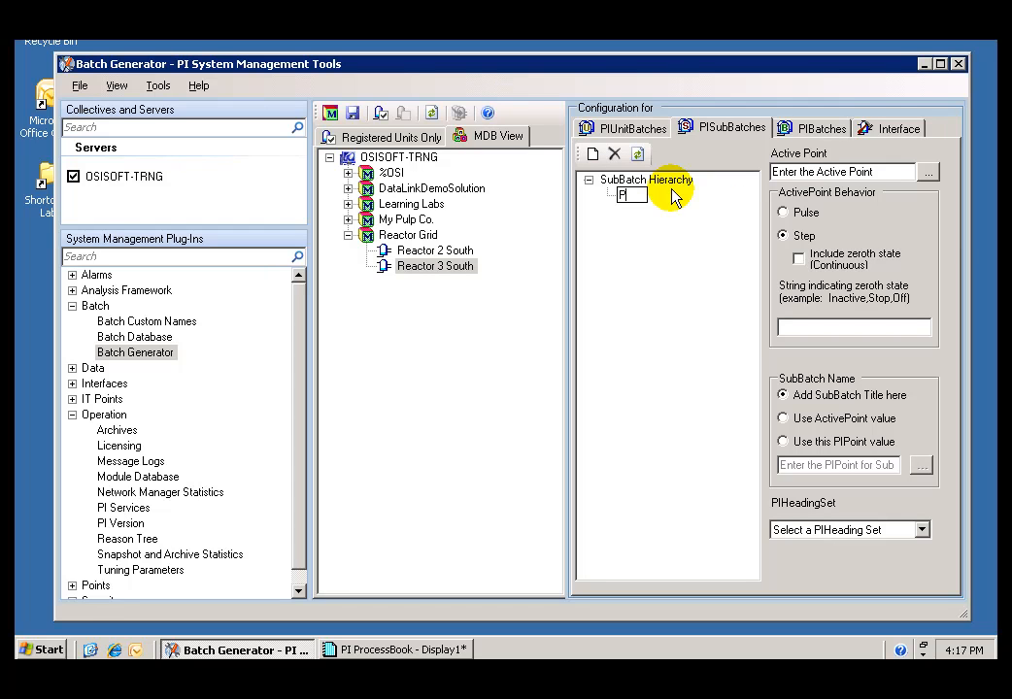
type("Phase")
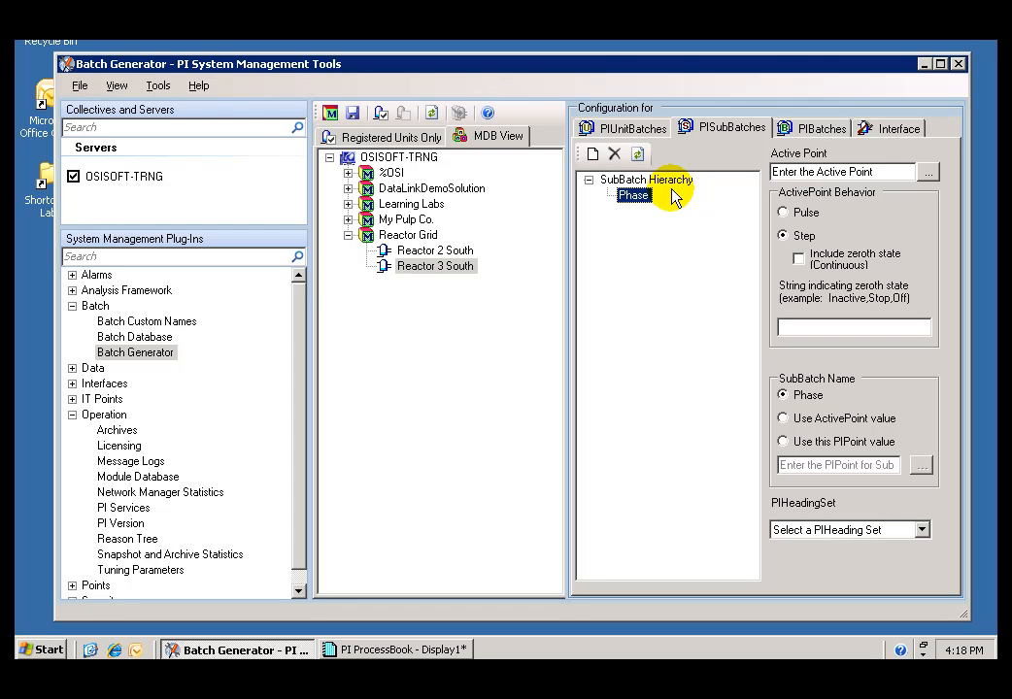
right_click(633, 195)
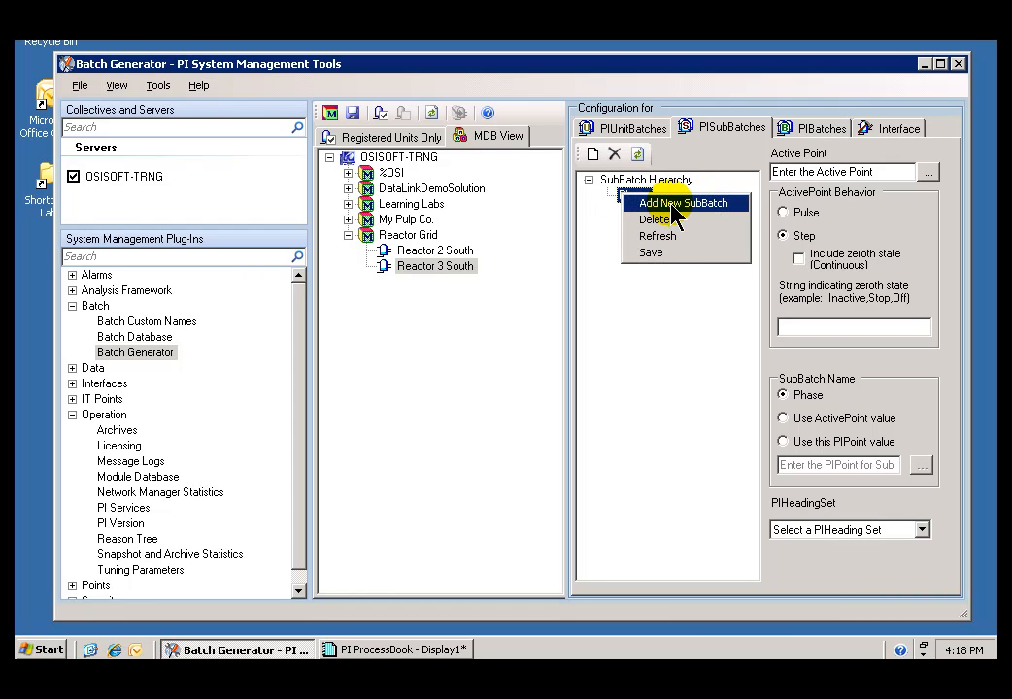
Close the Phase subbatch's context menu without choosing any option.
left_click(684, 203)
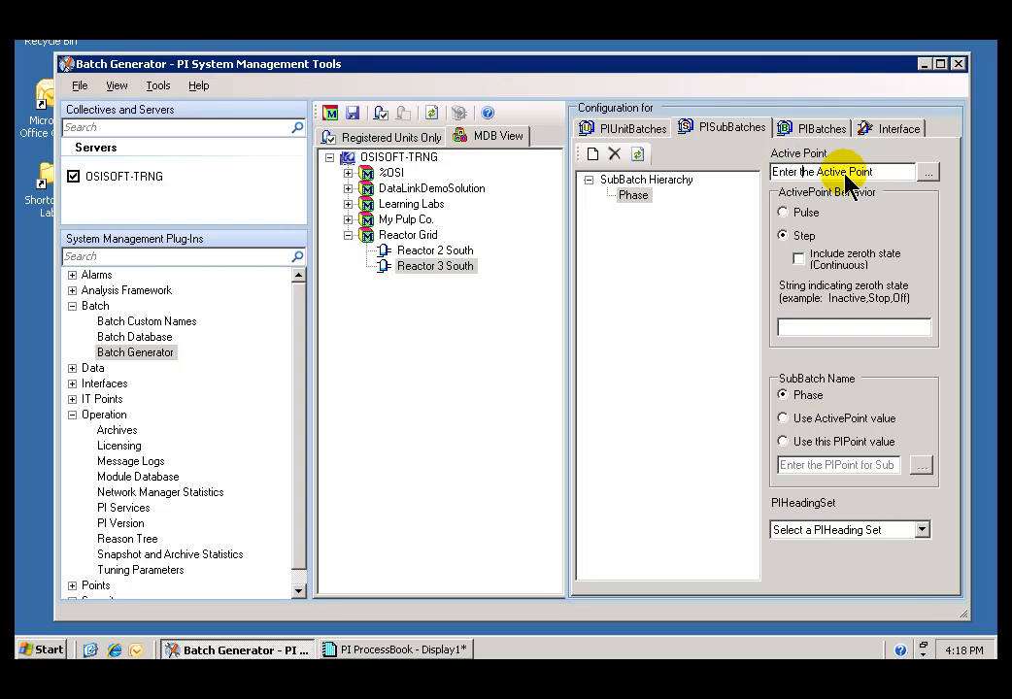
mouse_move(853, 181)
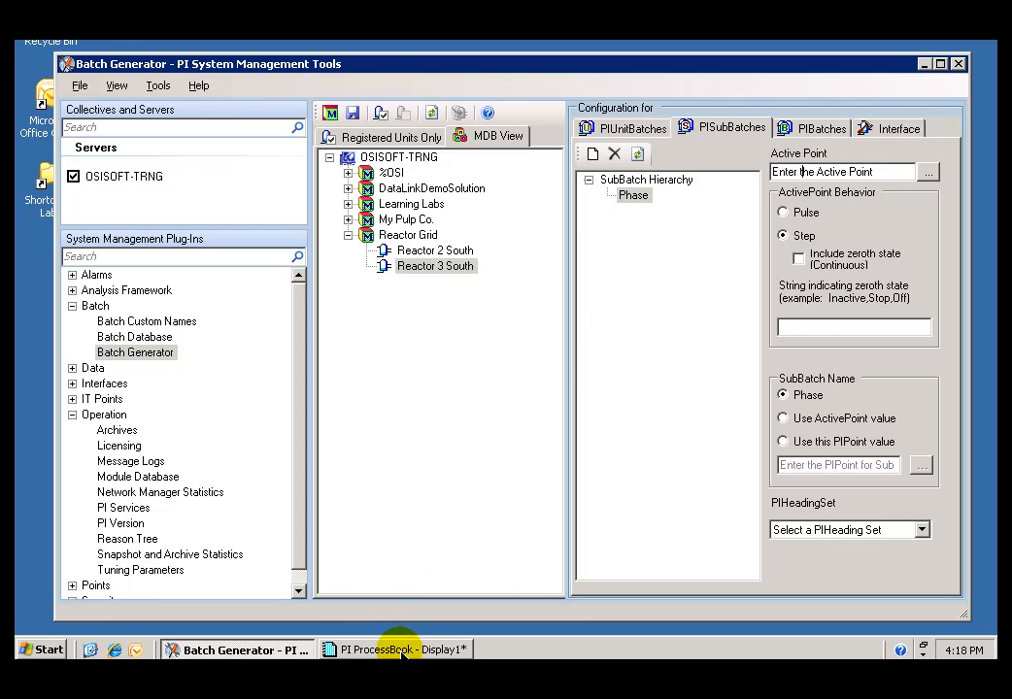
Review the BA:PHASE.1 stepped trend in ProcessBook, then go back to Batch Generator.
left_click(396, 649)
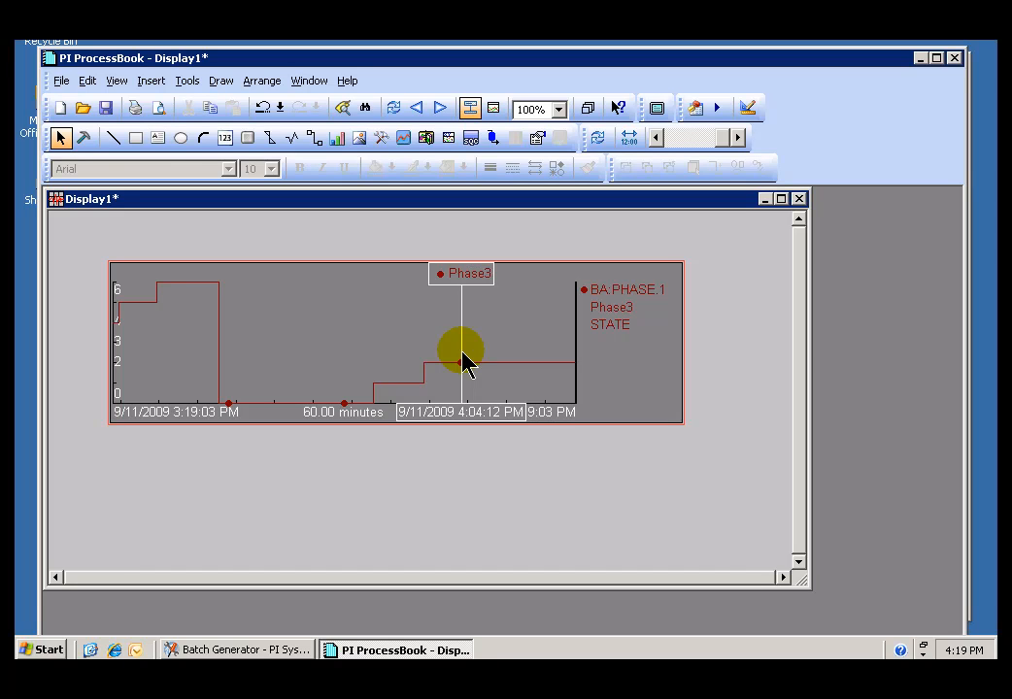
mouse_move(850, 262)
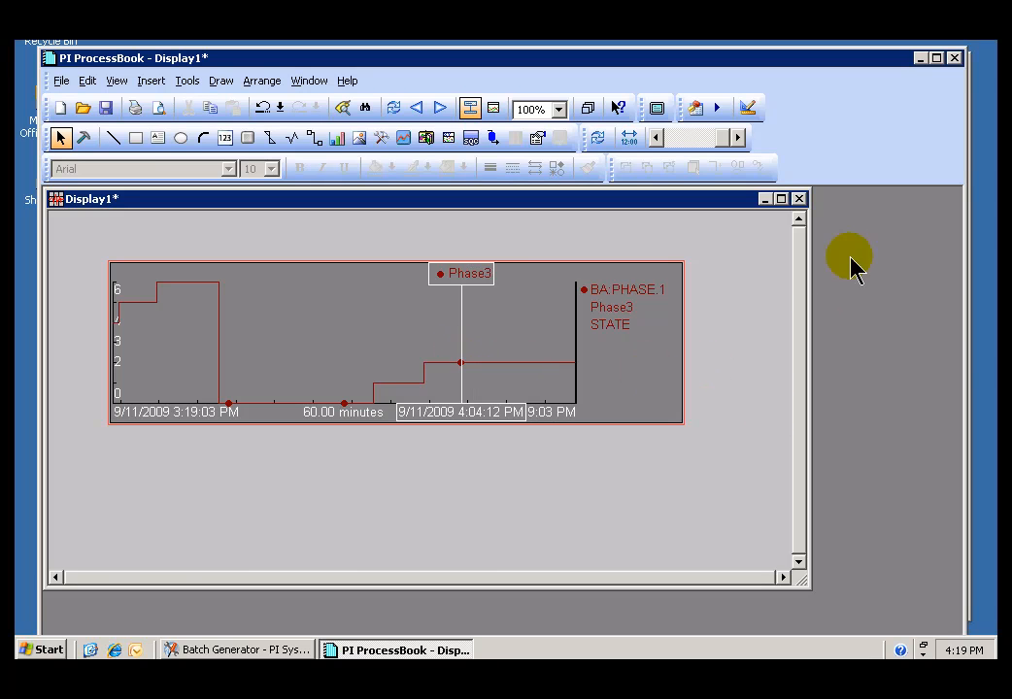
left_click(236, 649)
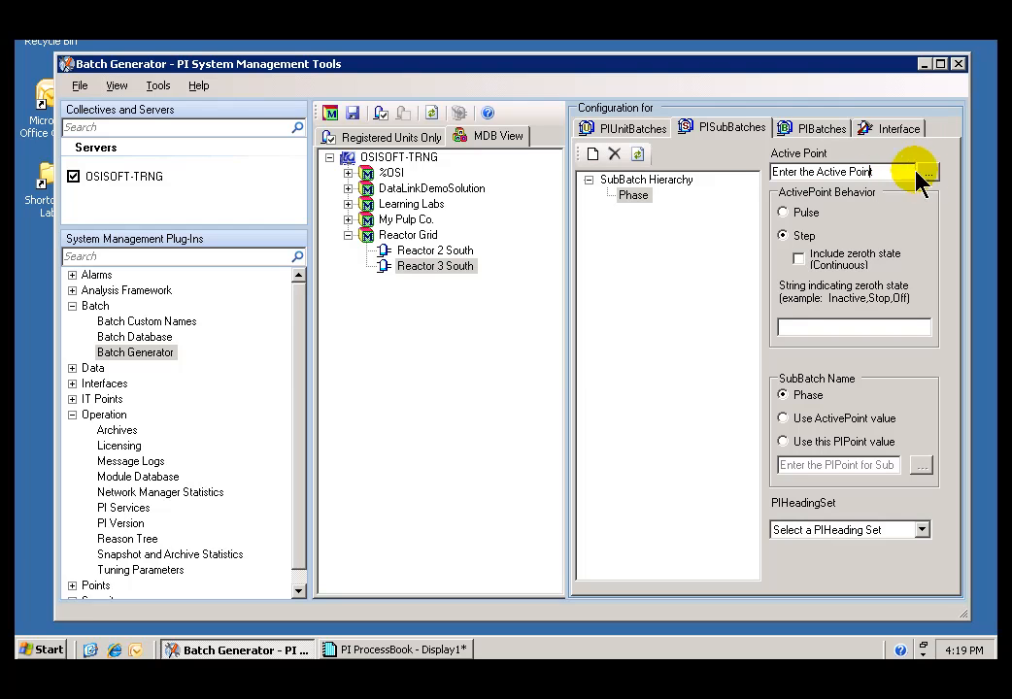
Pick BA:PHASE.1 in Tag Search as the Phase subbatch's active point.
left_click(928, 172)
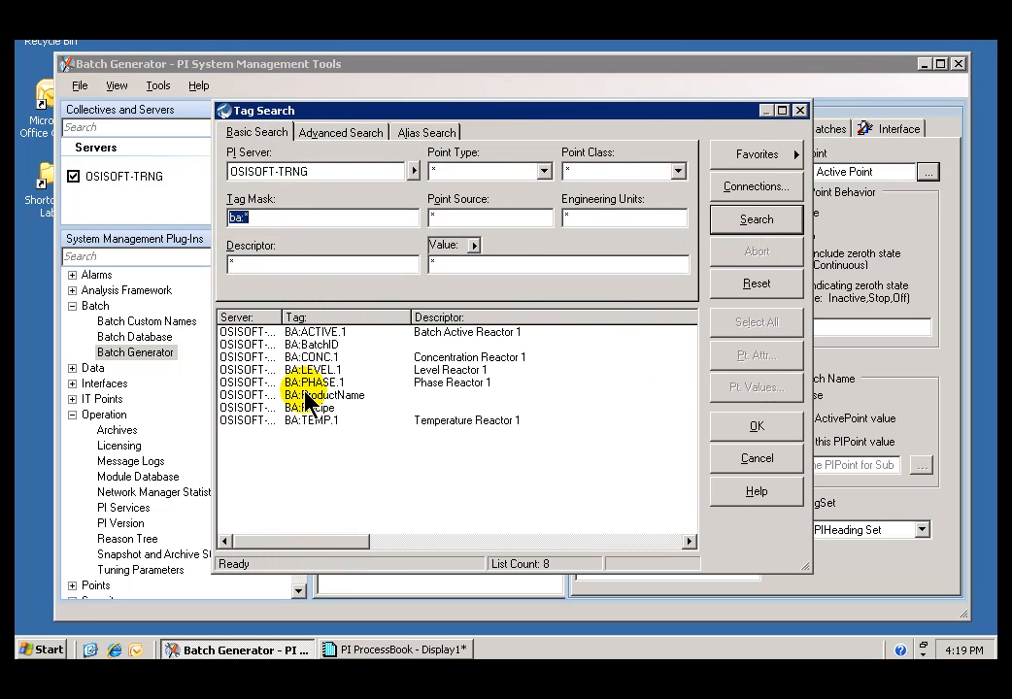
left_click(311, 382)
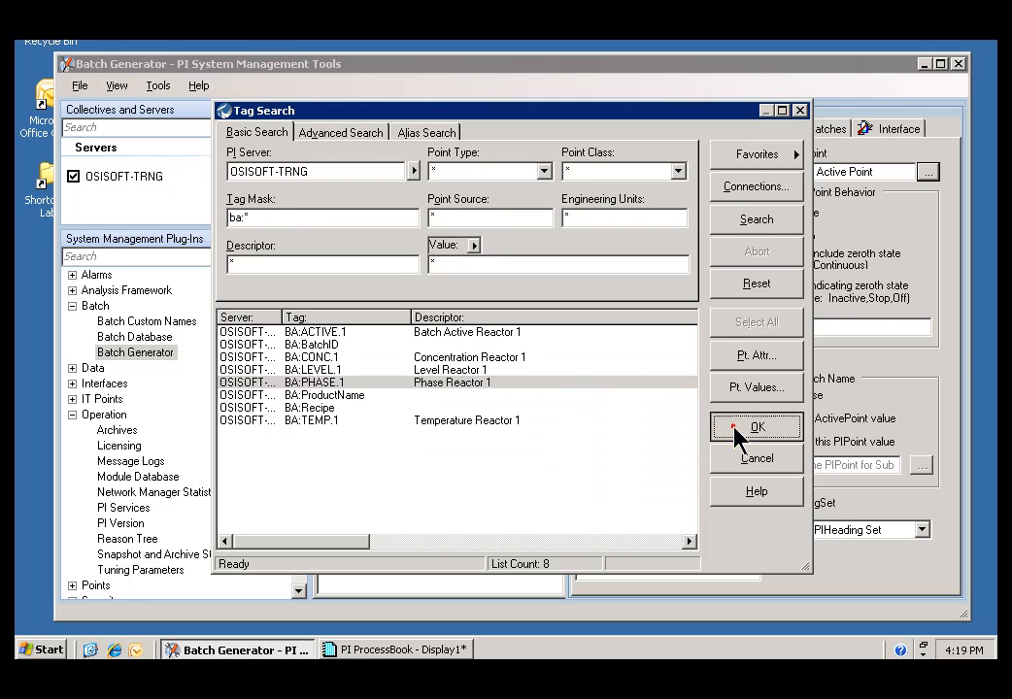
left_click(756, 427)
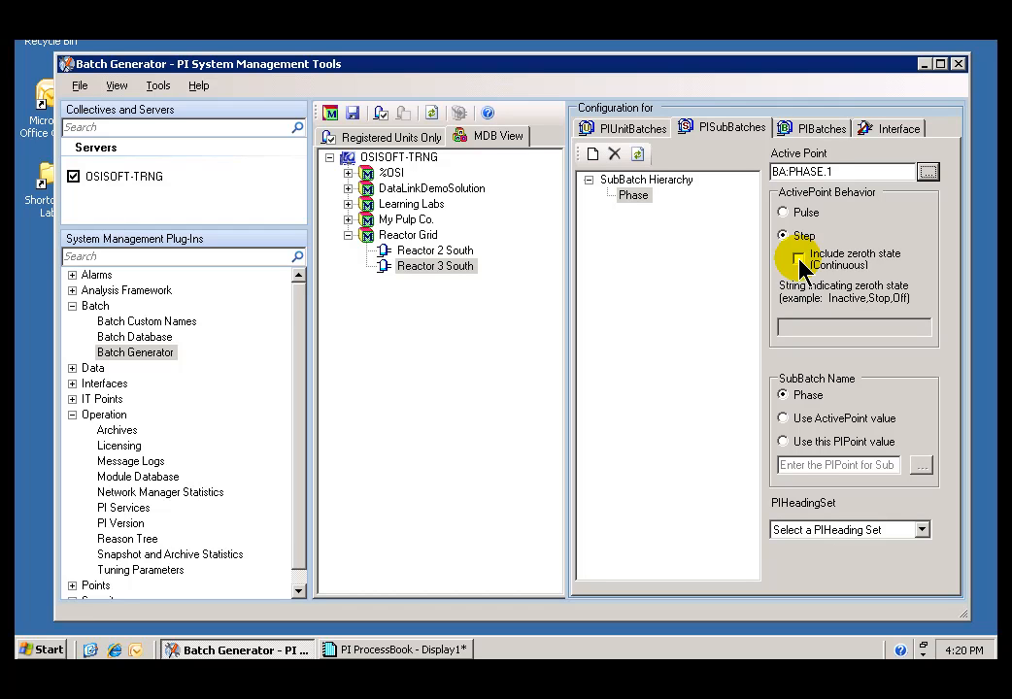
Enable Include zeroth state and name subbatches from the ActivePoint value.
left_click(798, 257)
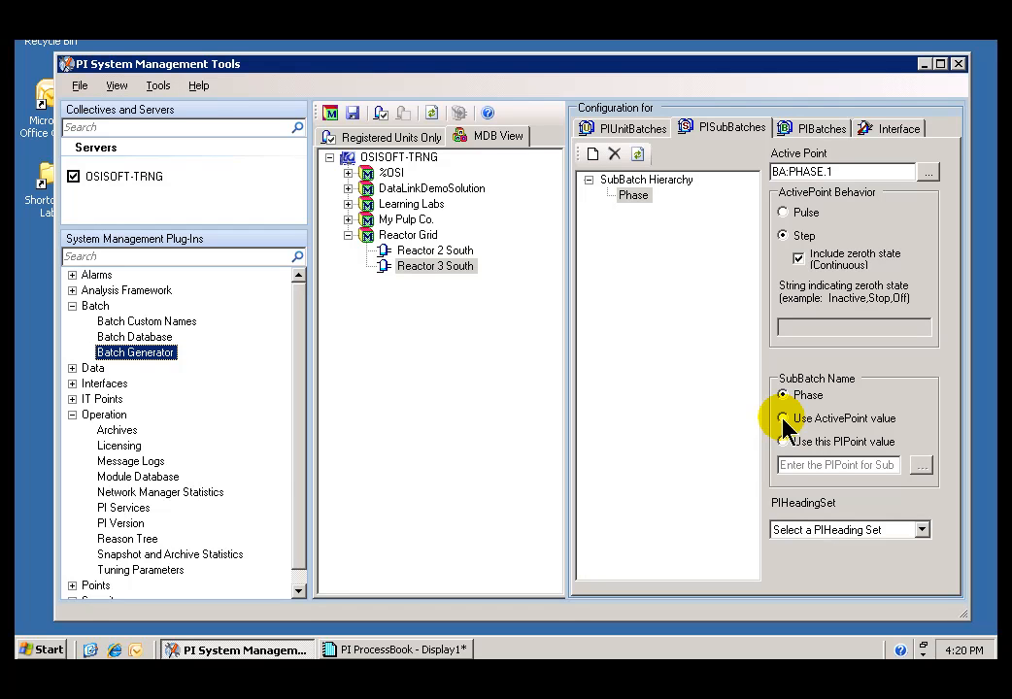
left_click(783, 417)
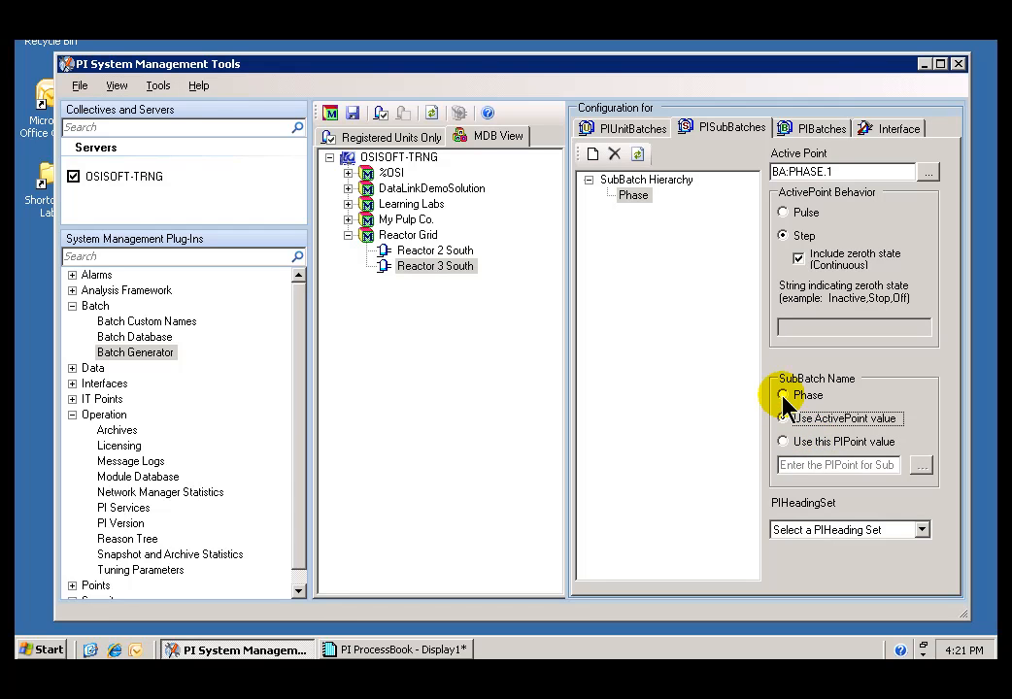
left_click(783, 418)
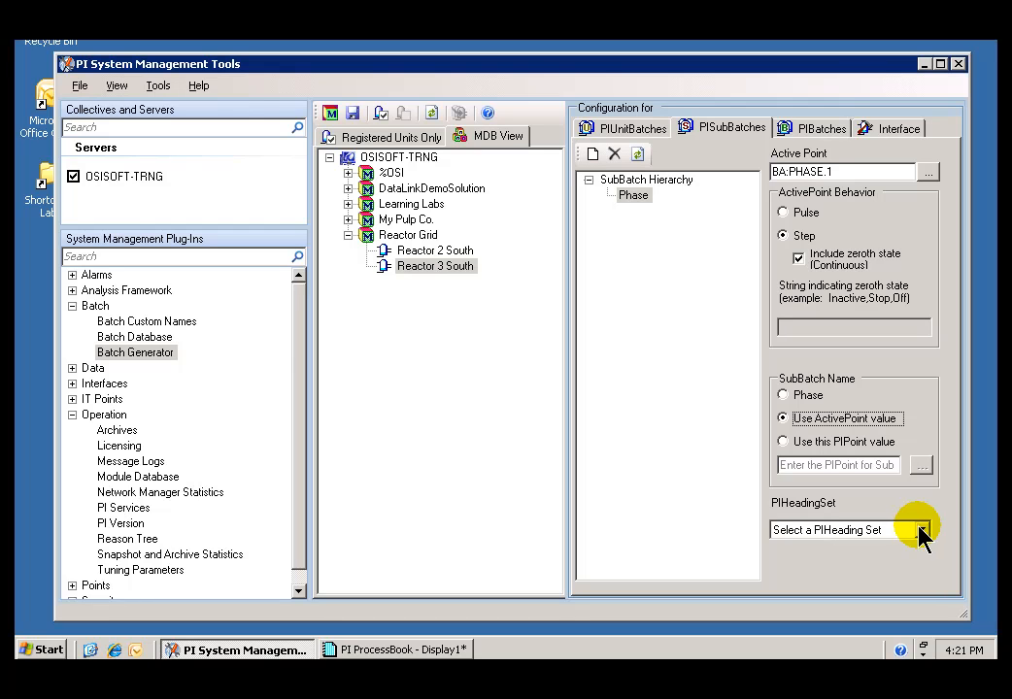
mouse_move(176, 503)
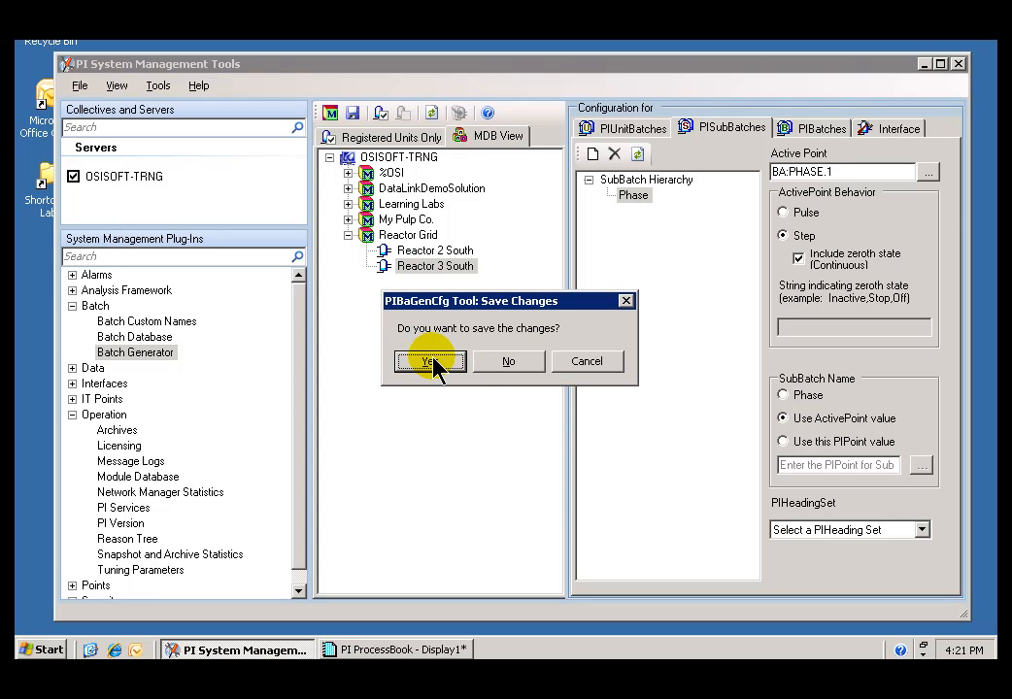
Save the subbatch settings and review s88-SubBatches' Operation and Phase headings.
left_click(431, 361)
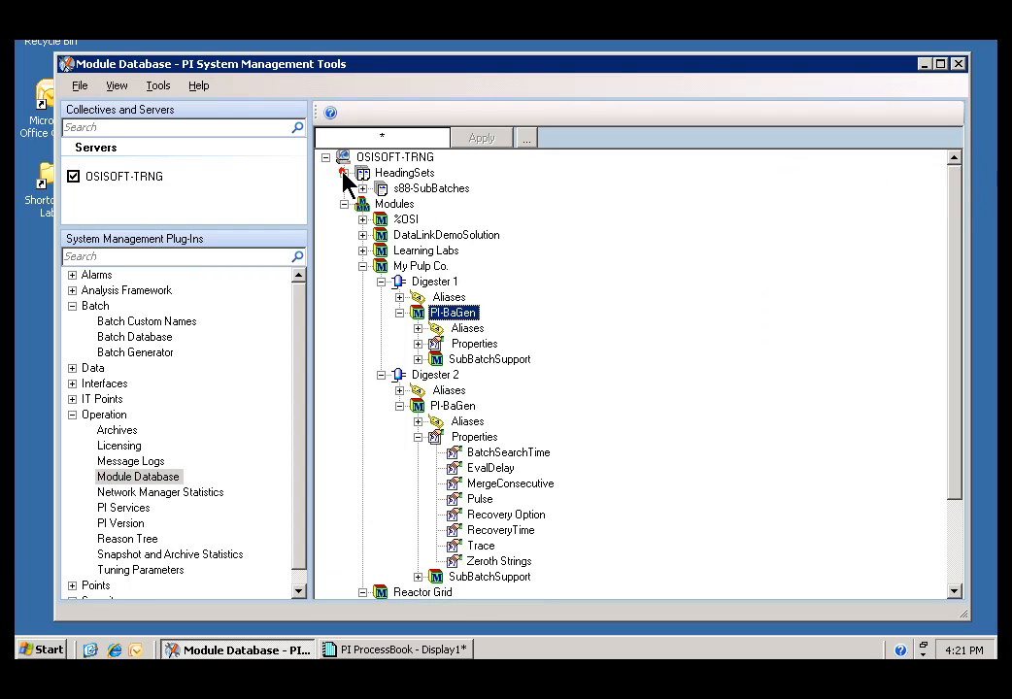
left_click(362, 172)
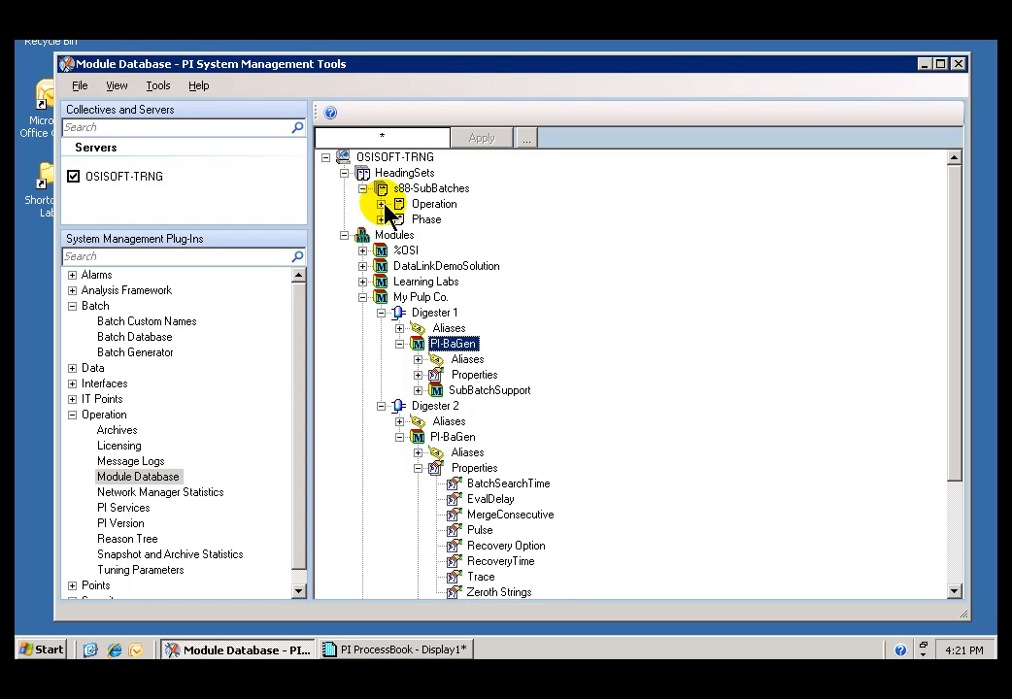
left_click(382, 204)
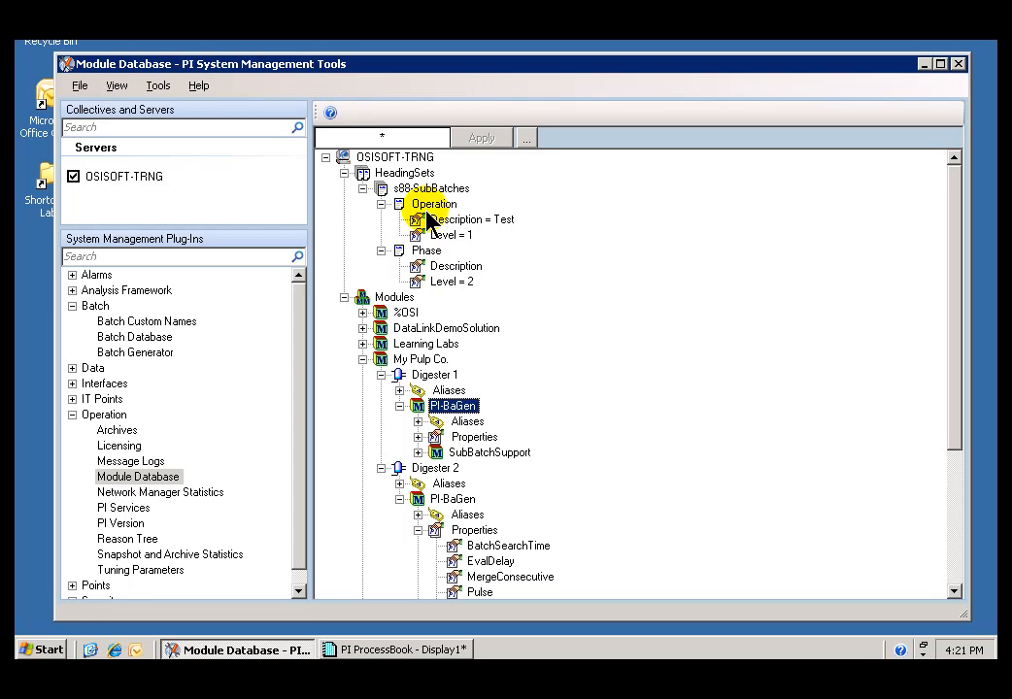
left_click(425, 249)
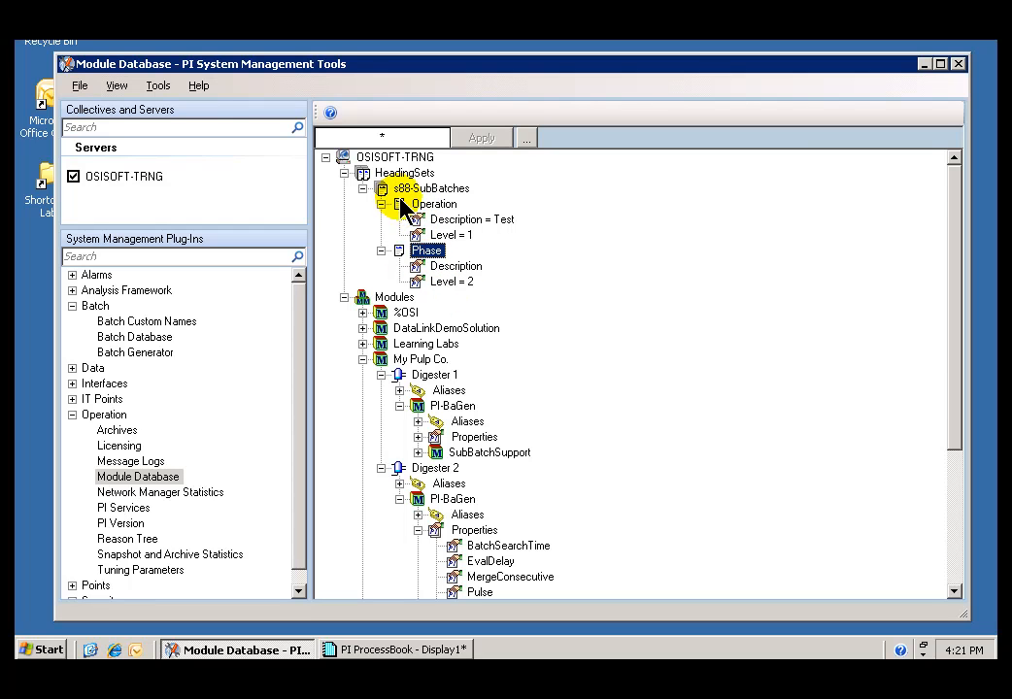
left_click(427, 188)
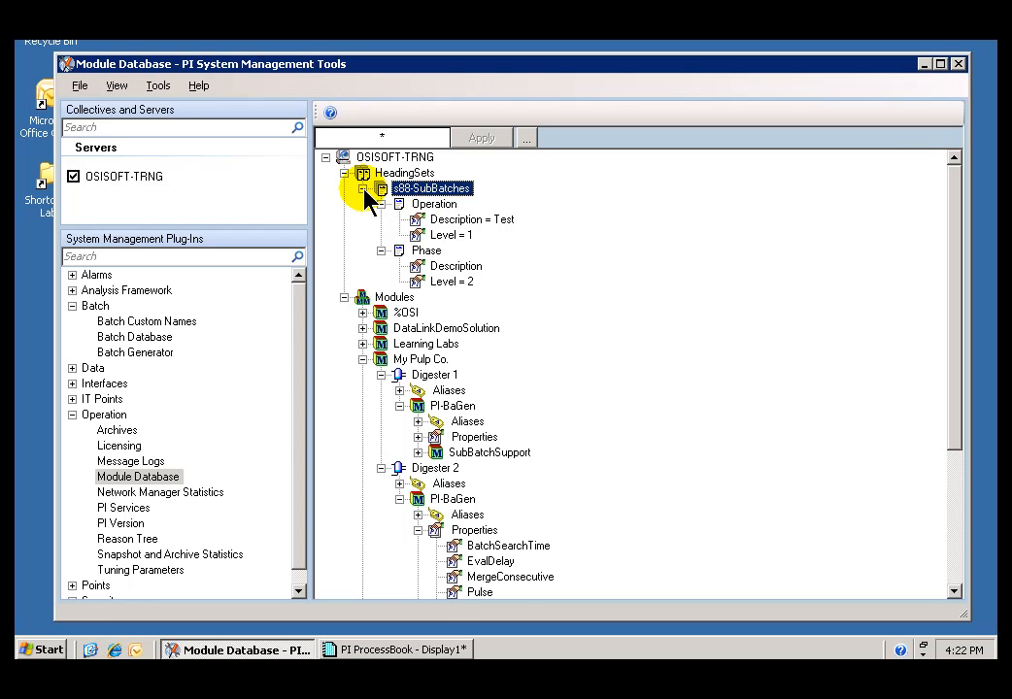
left_click(135, 352)
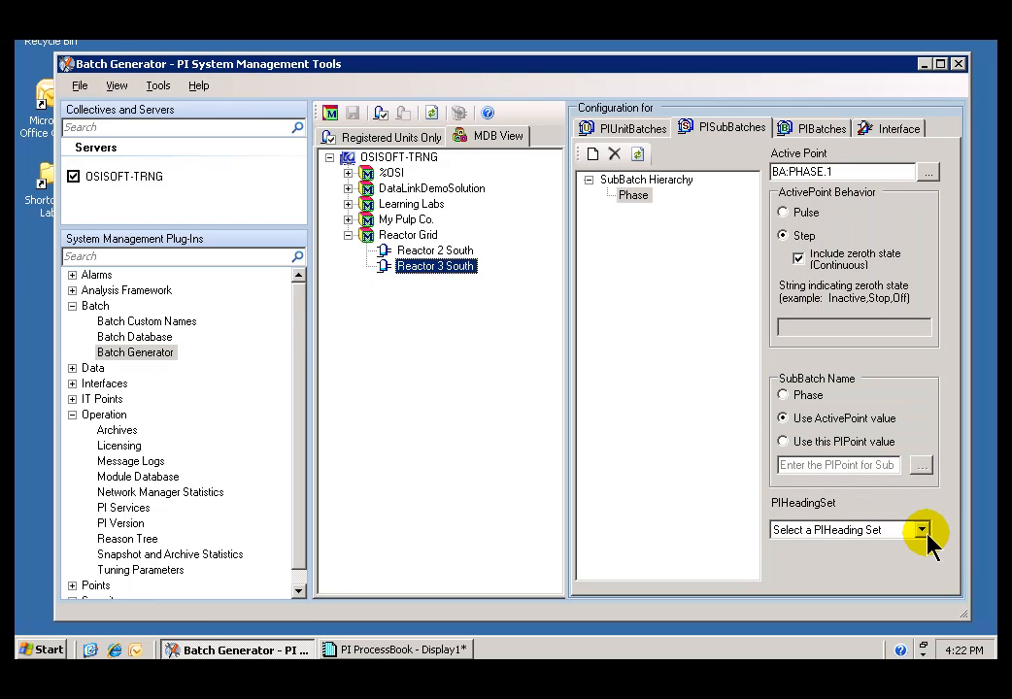
Choose s88-SubBatches as the Phase subbatch's heading set.
left_click(920, 529)
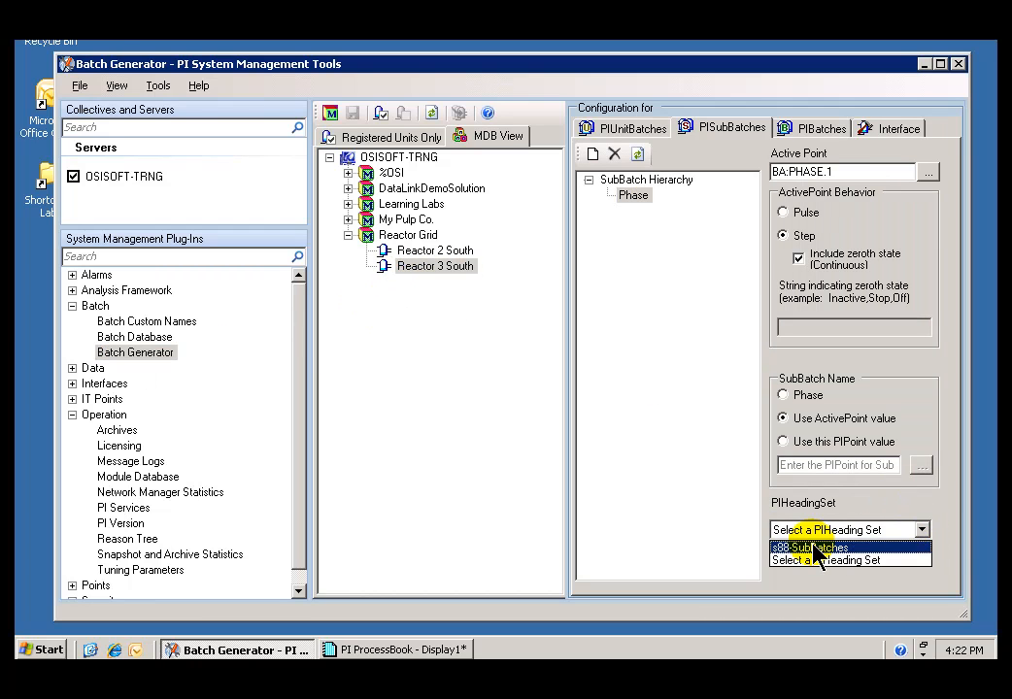
left_click(810, 547)
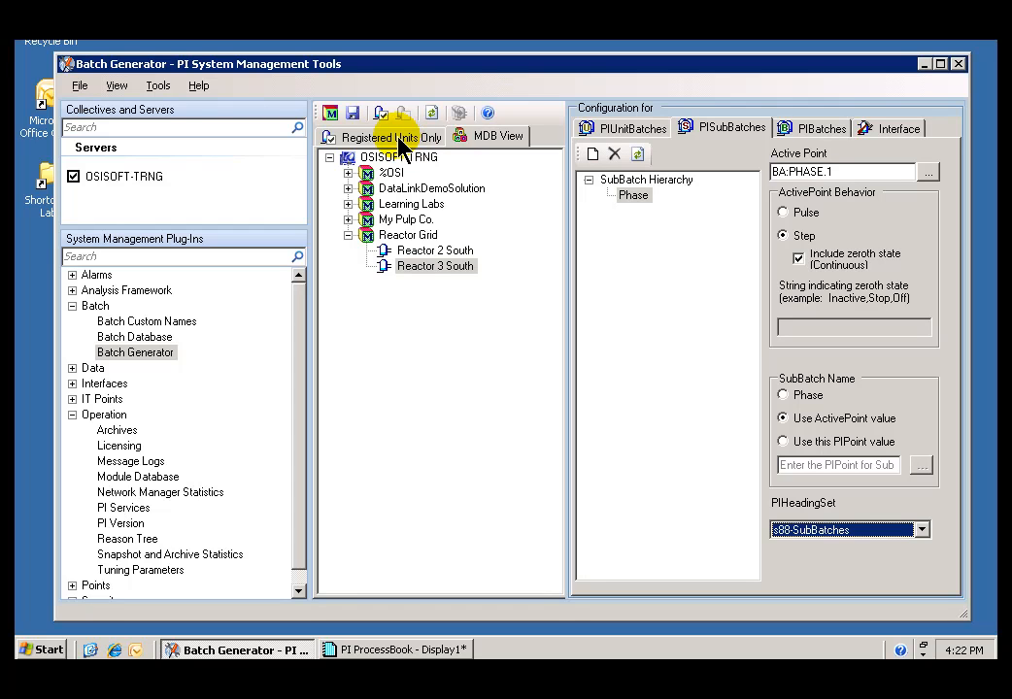
mouse_move(427, 271)
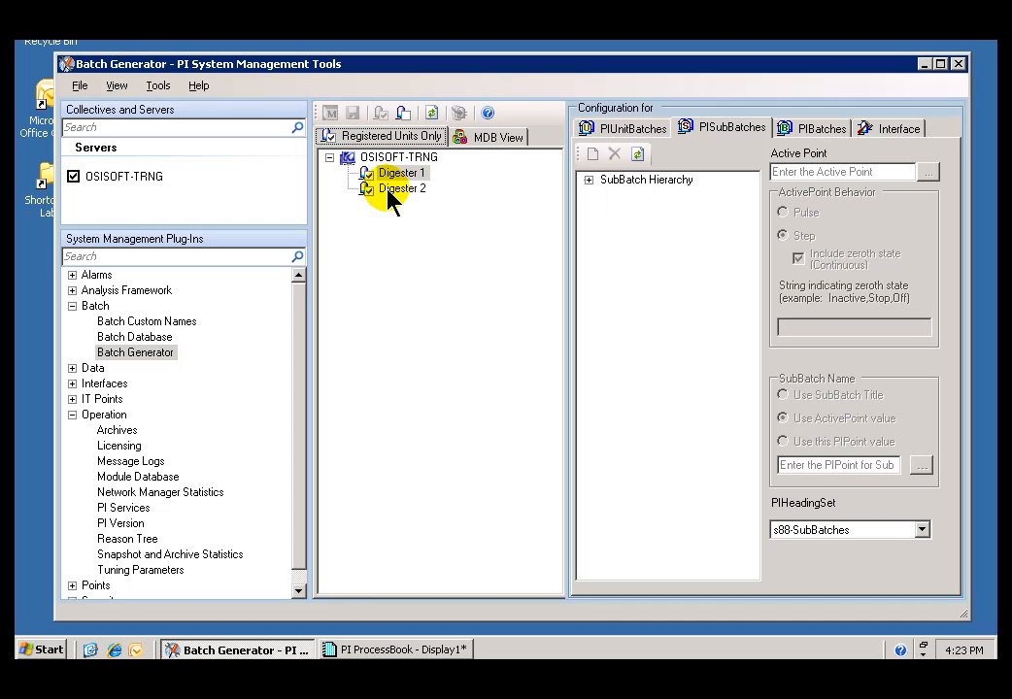
Return to the MDB View tree and dismiss Reactor 3 South's context menu.
left_click(498, 136)
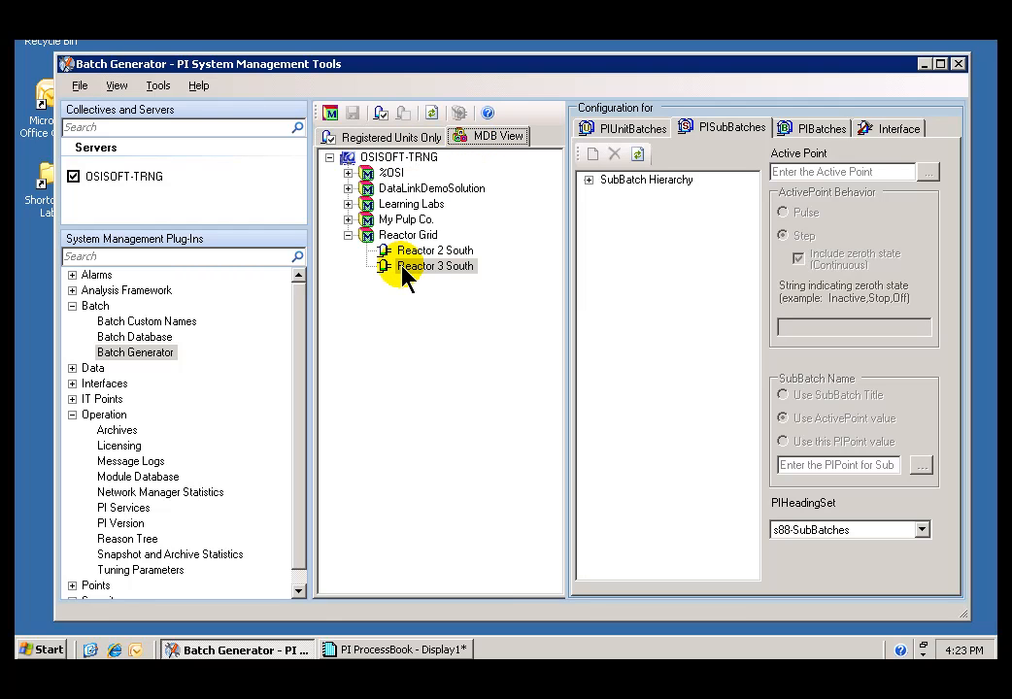
right_click(427, 266)
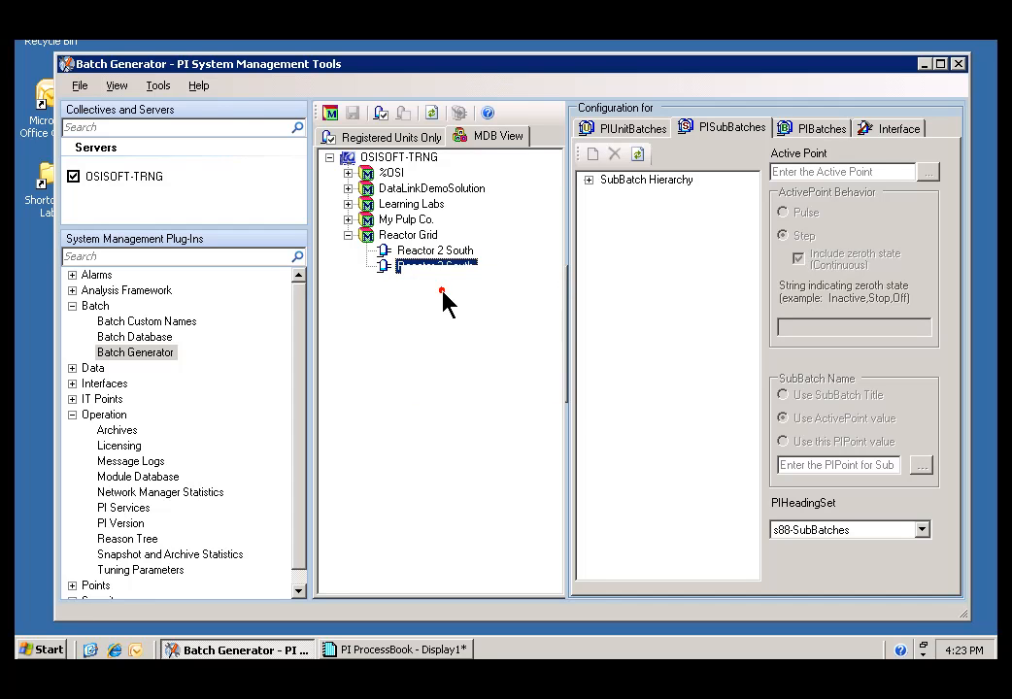
left_click(435, 266)
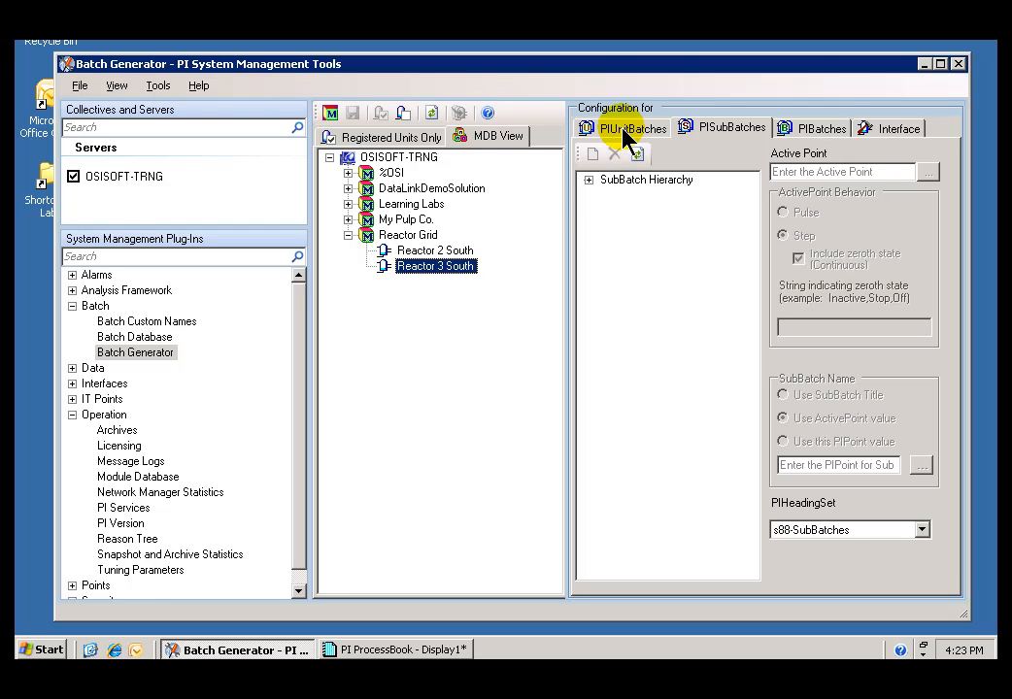
View Reactor 3 South's Phase subbatch, then its PIUnitBatches settings with BA:ACTIVE.1.
left_click(730, 127)
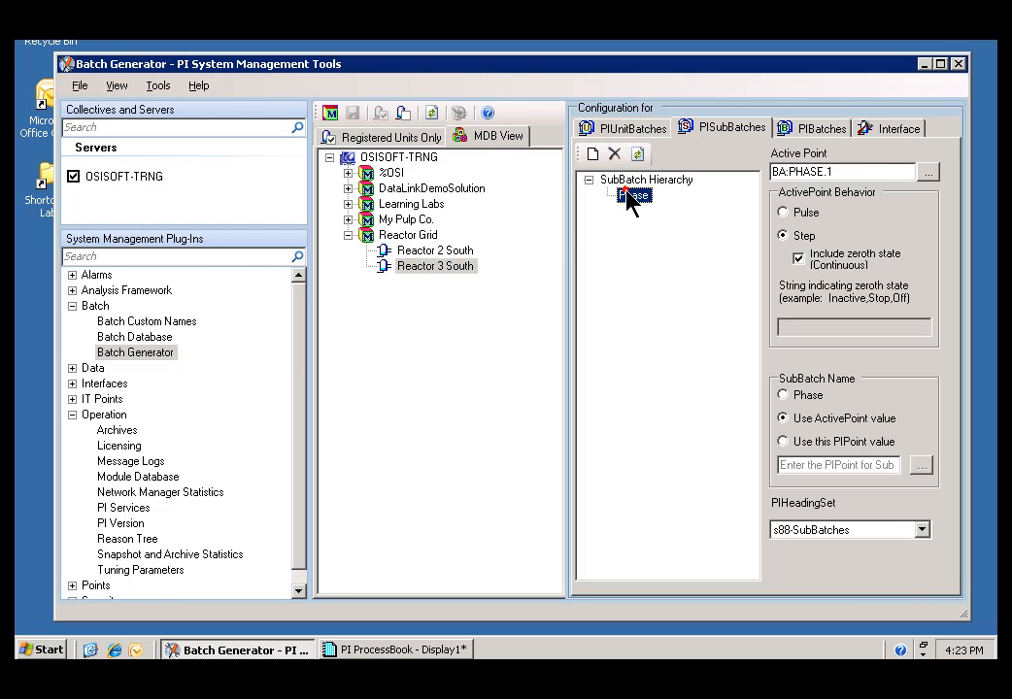
left_click(629, 127)
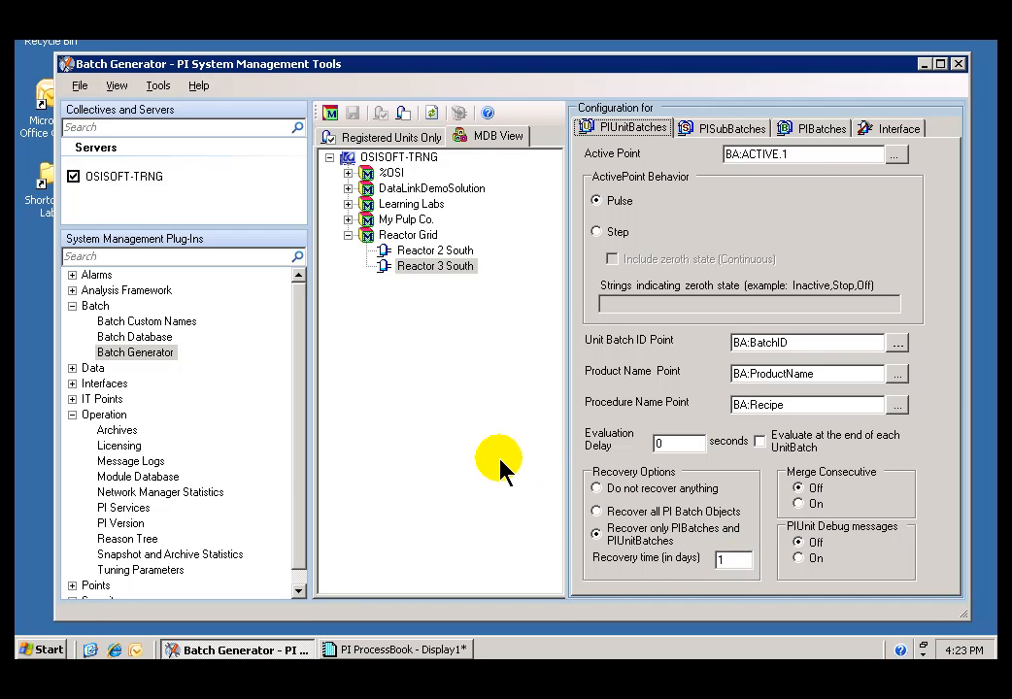
mouse_move(476, 427)
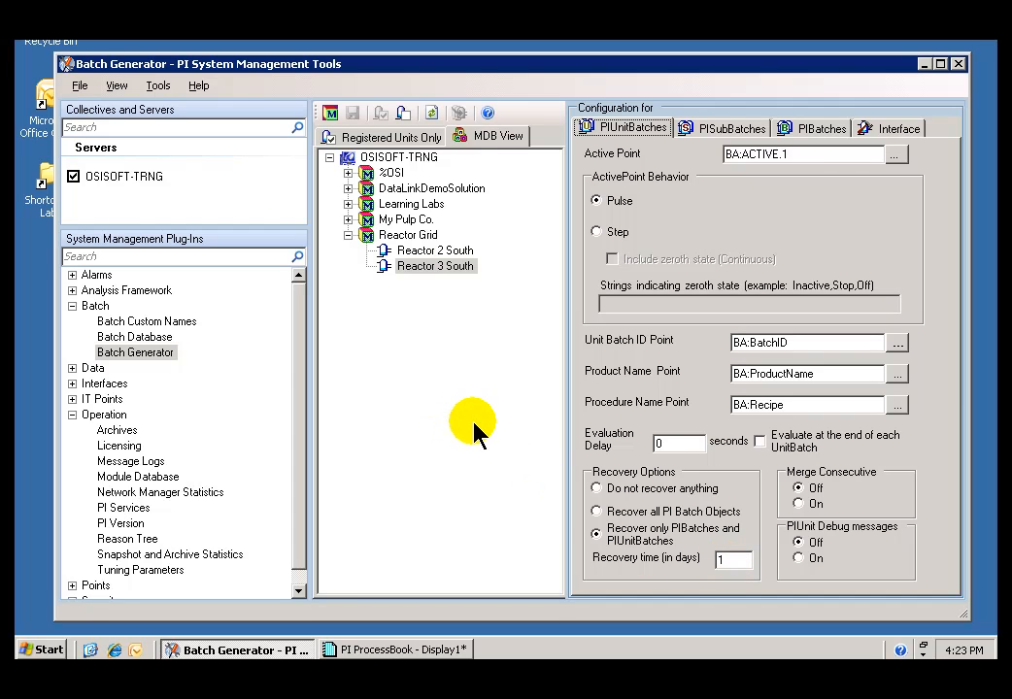
mouse_move(109, 342)
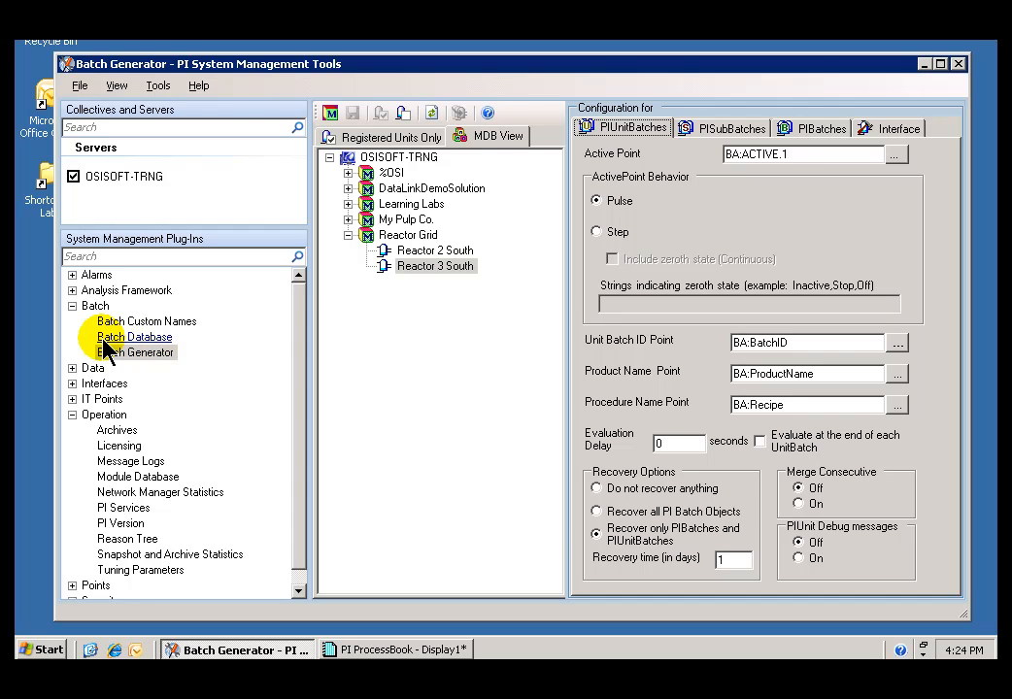
Run a default PIUnitBatch search in Batch Database and expand its 11 results.
left_click(135, 336)
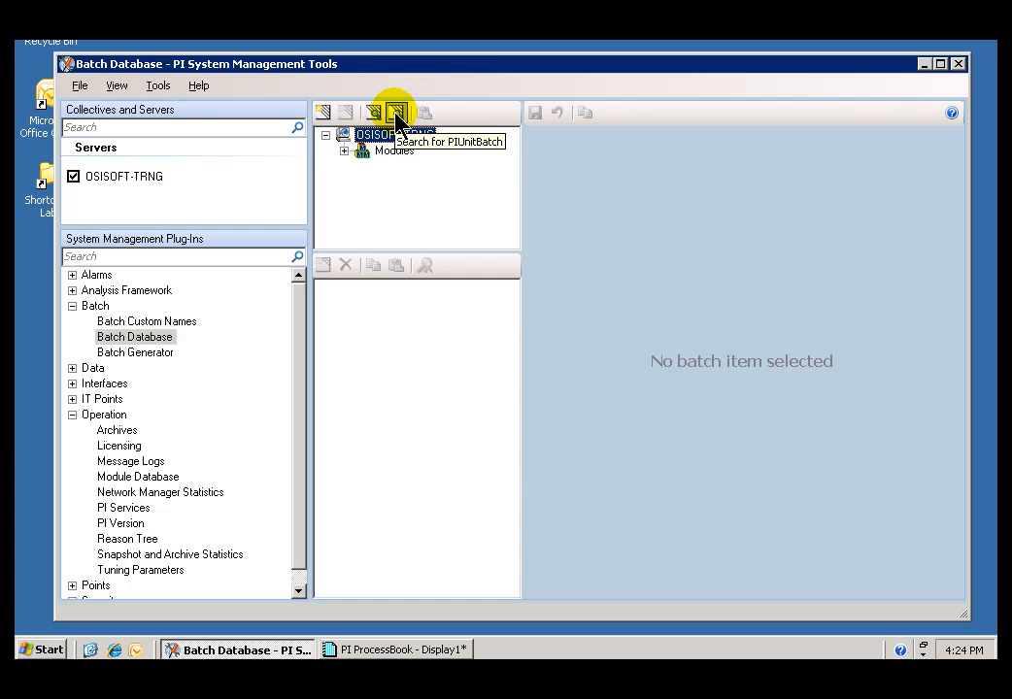
left_click(393, 112)
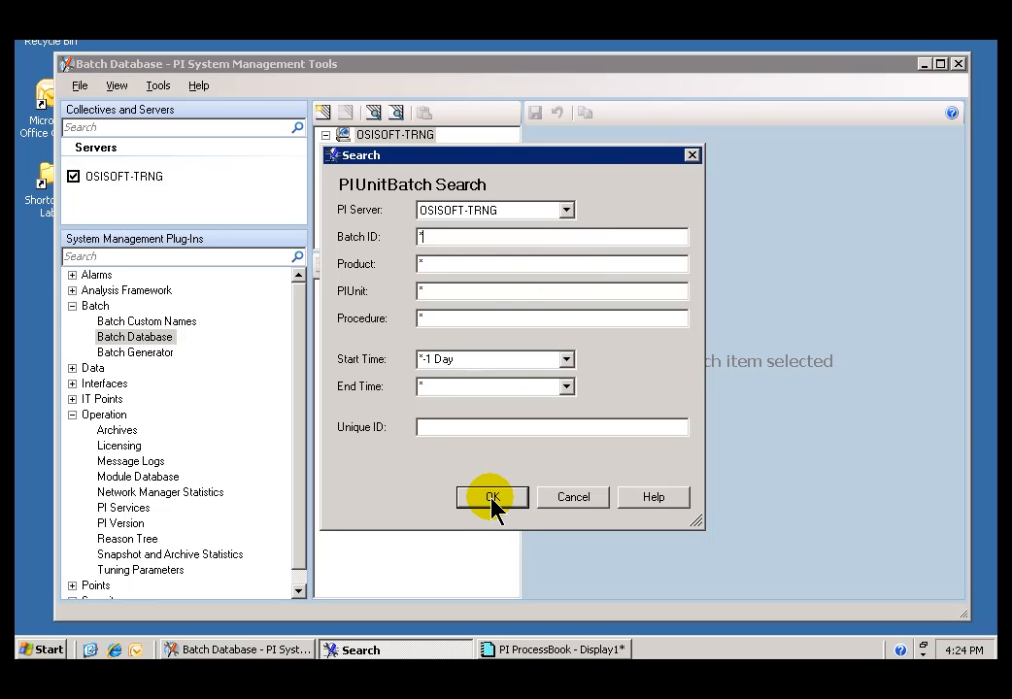
left_click(493, 497)
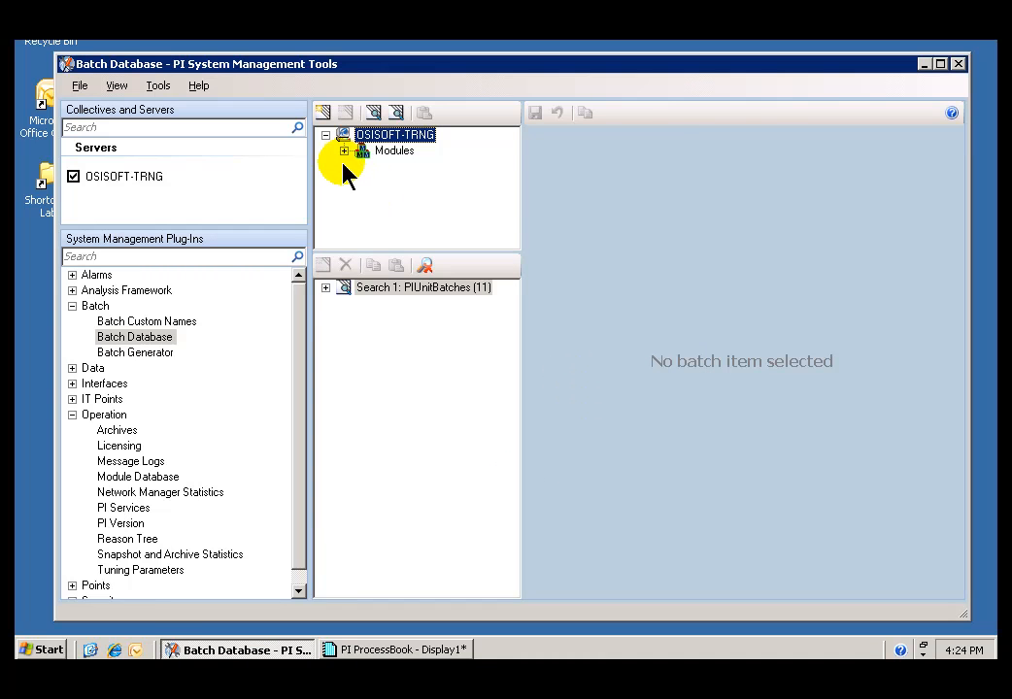
left_click(343, 288)
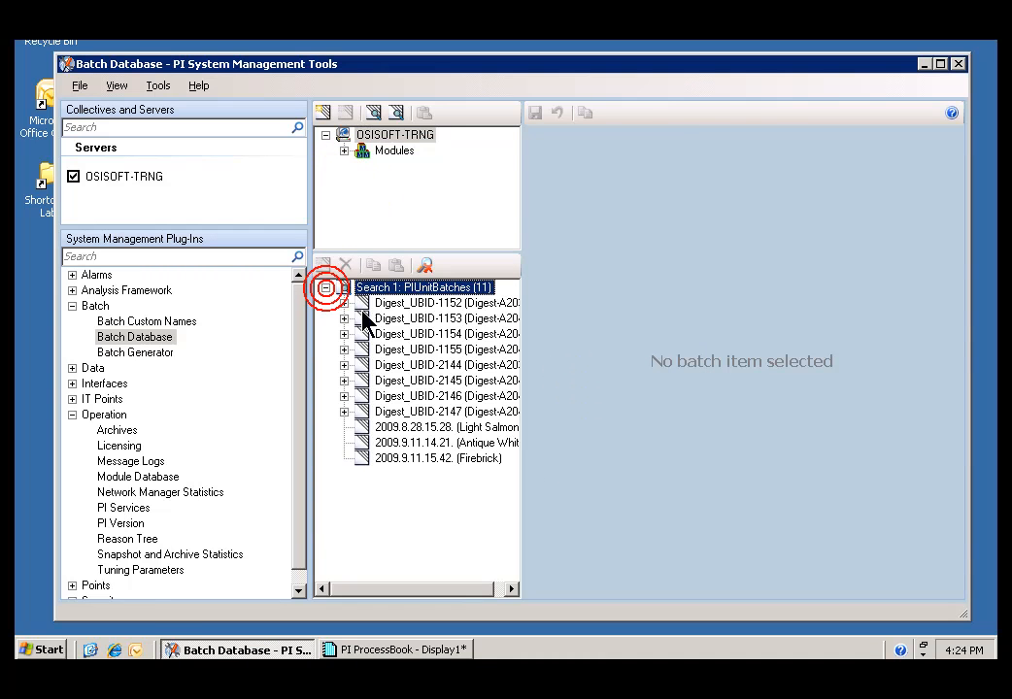
left_click(437, 427)
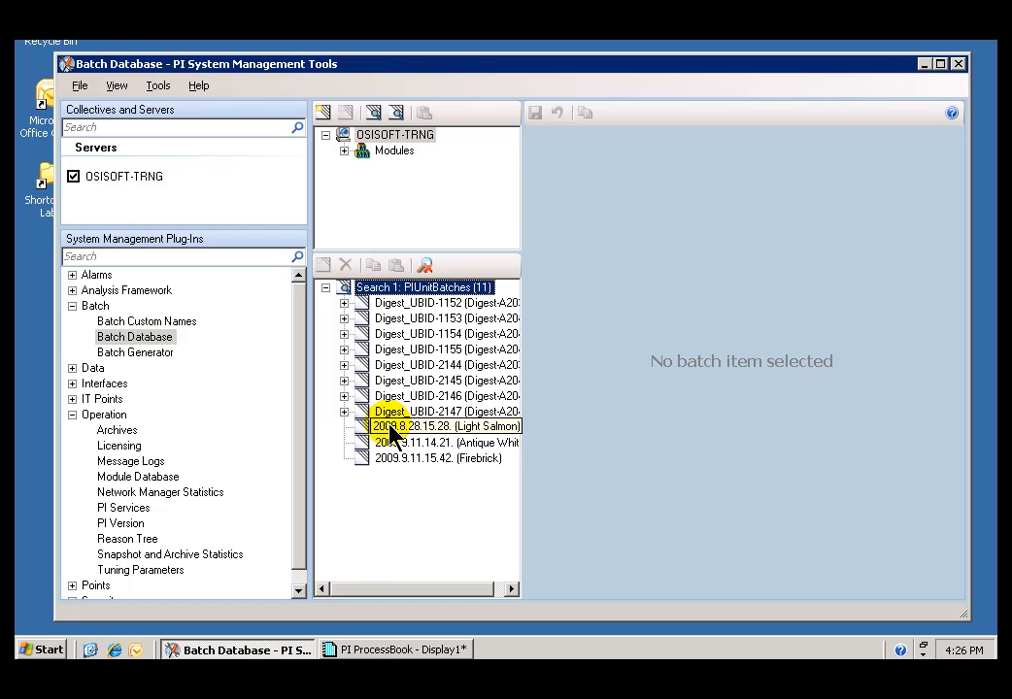
View the Light Salmon batch record, then Antique White batch 2009.9.11.14.21 (procedure AW-432).
left_click(444, 425)
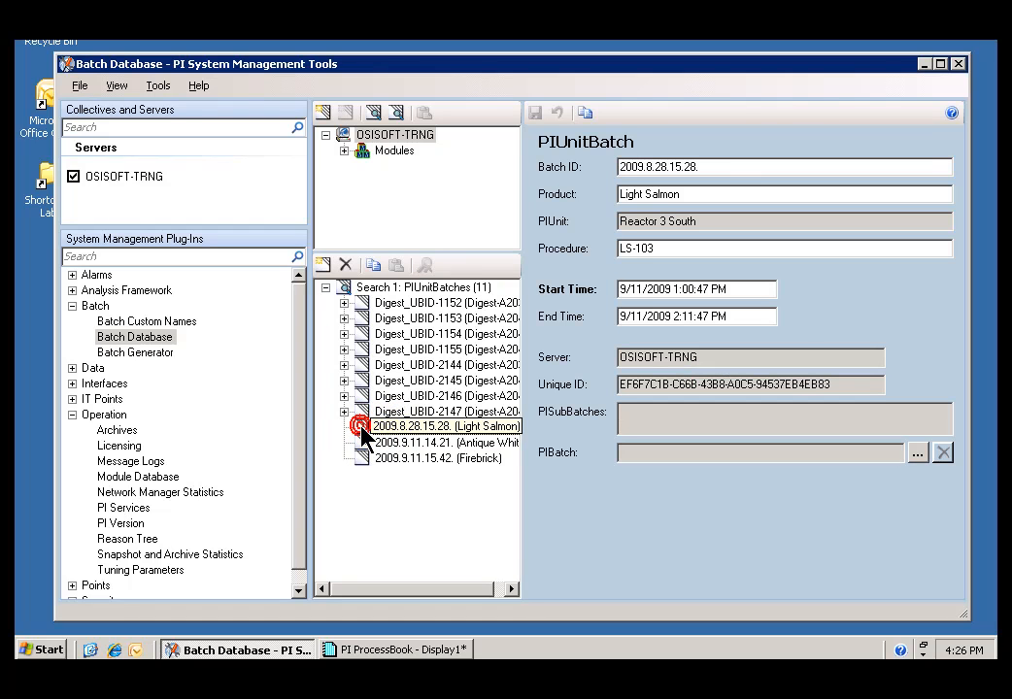
left_click(445, 427)
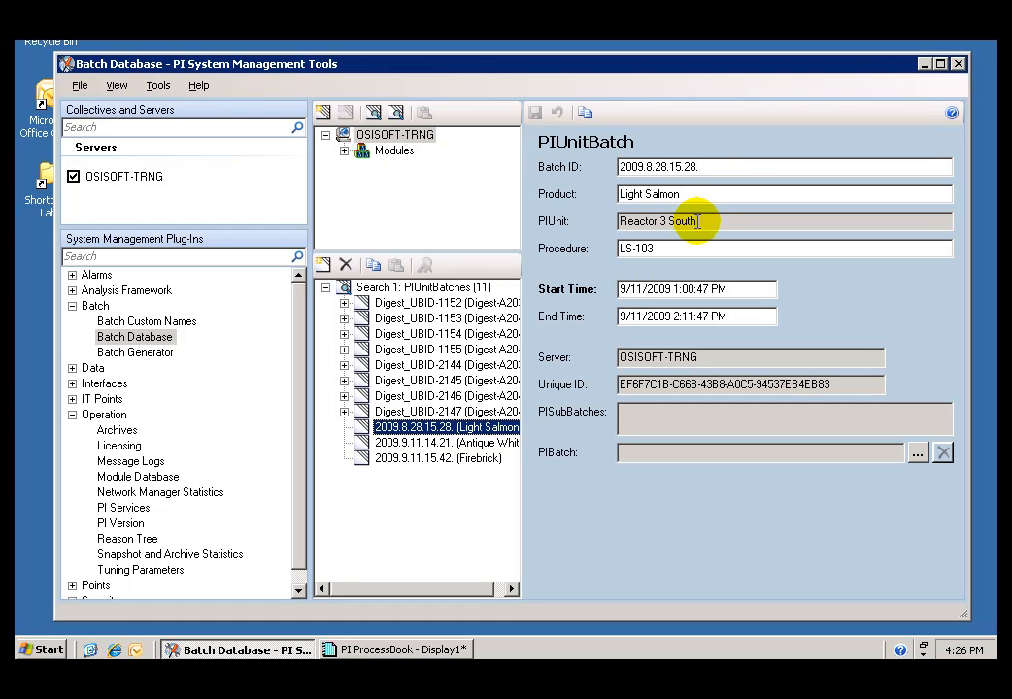
mouse_move(695, 191)
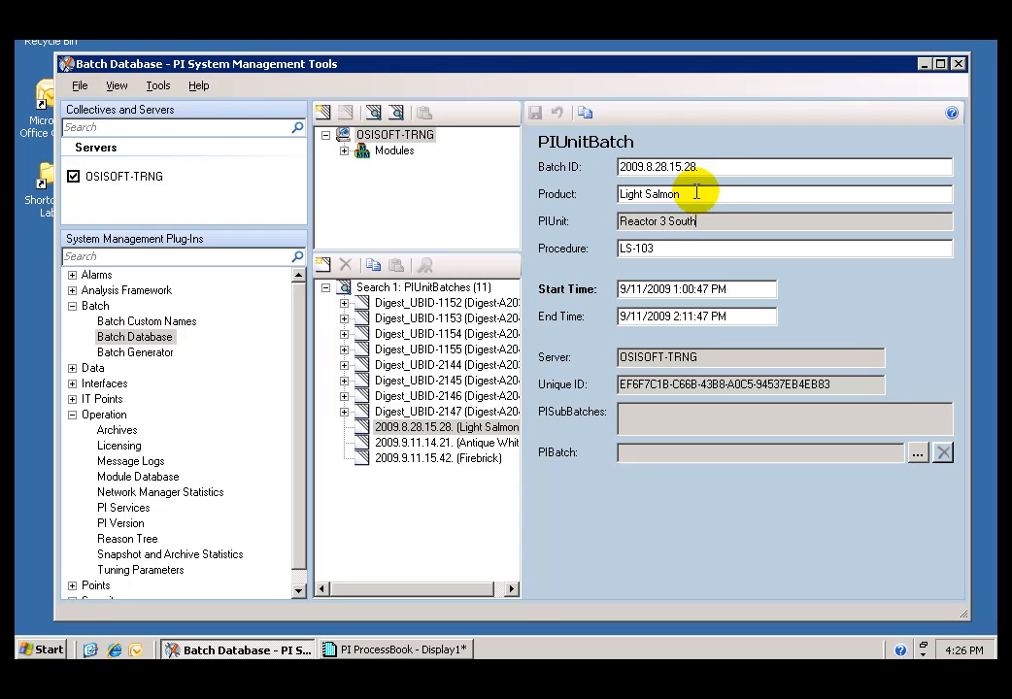
mouse_move(699, 201)
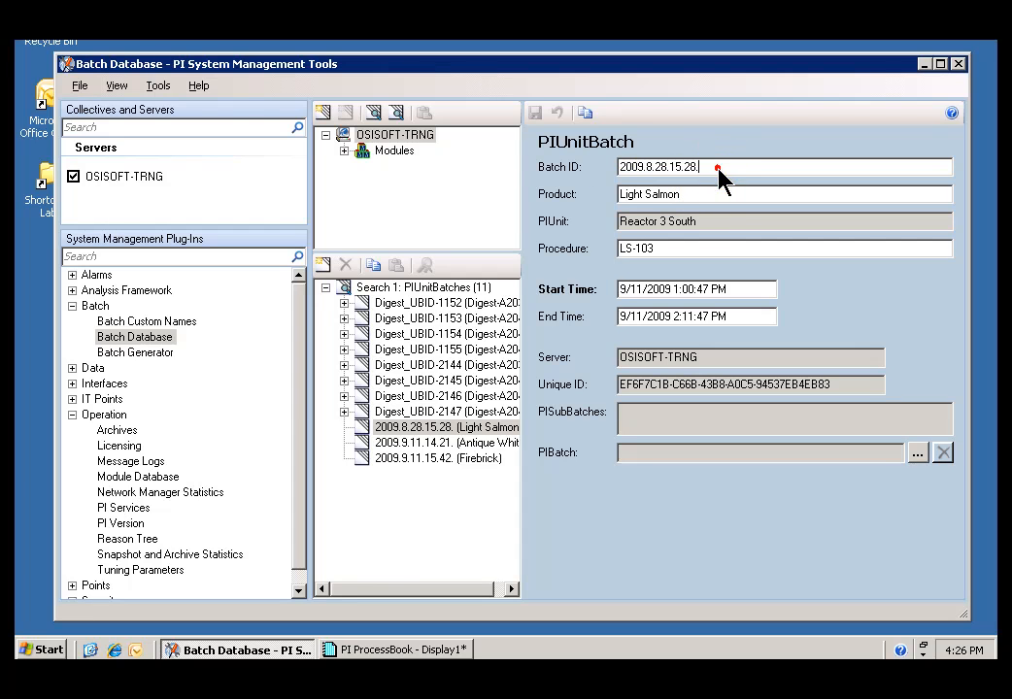
left_click(442, 442)
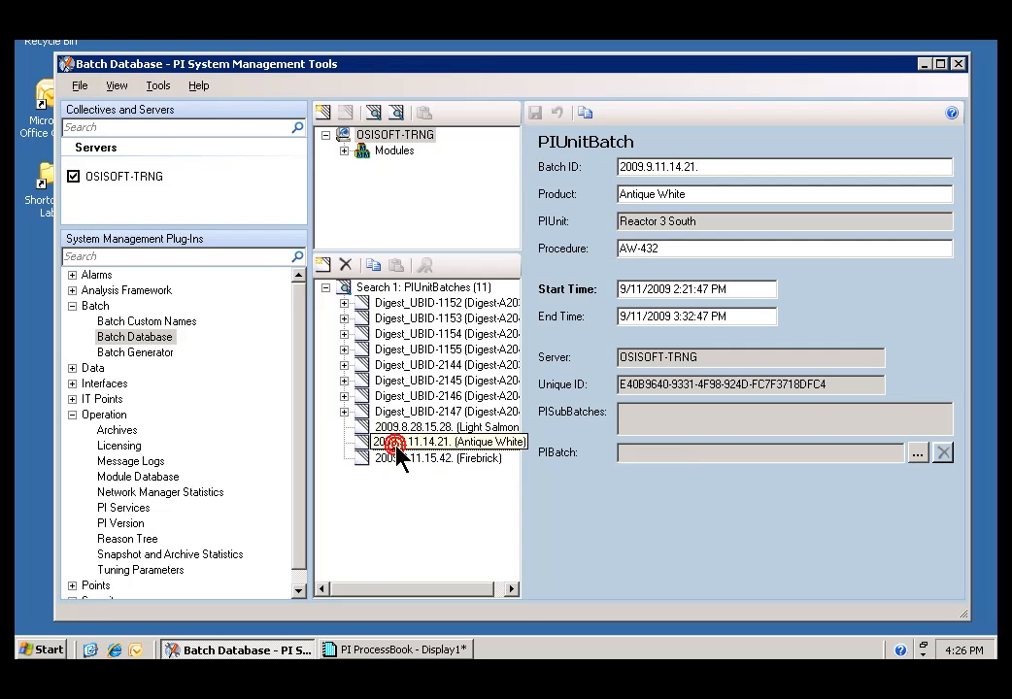
Compare the three batches, ending on running Firebrick batch 2009.9.11.15.42 (procedure FB-334).
left_click(442, 457)
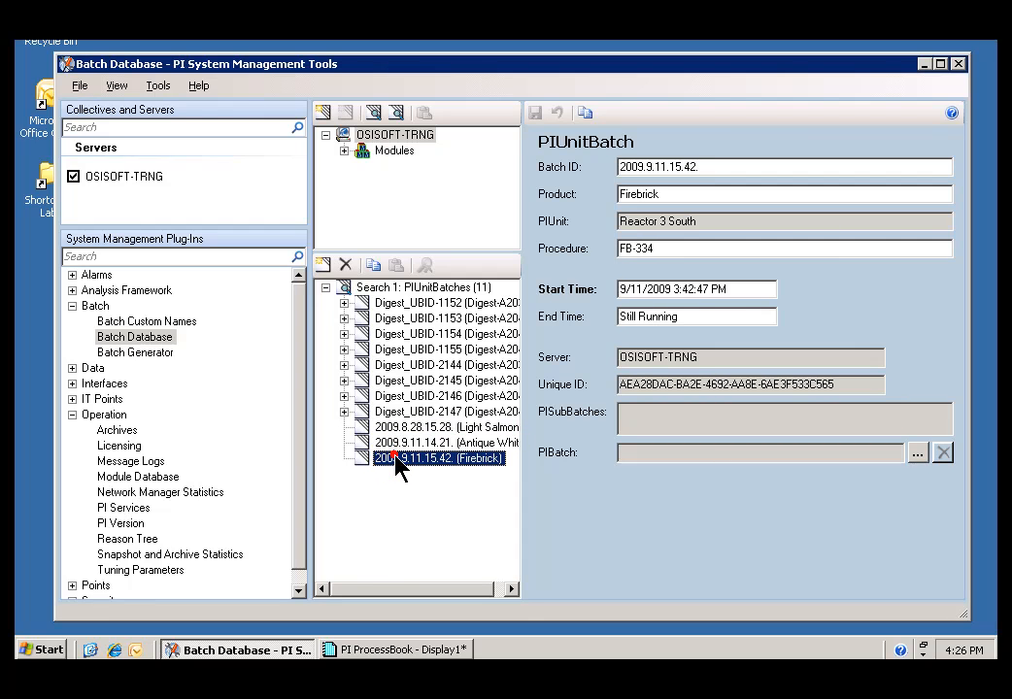
left_click(441, 427)
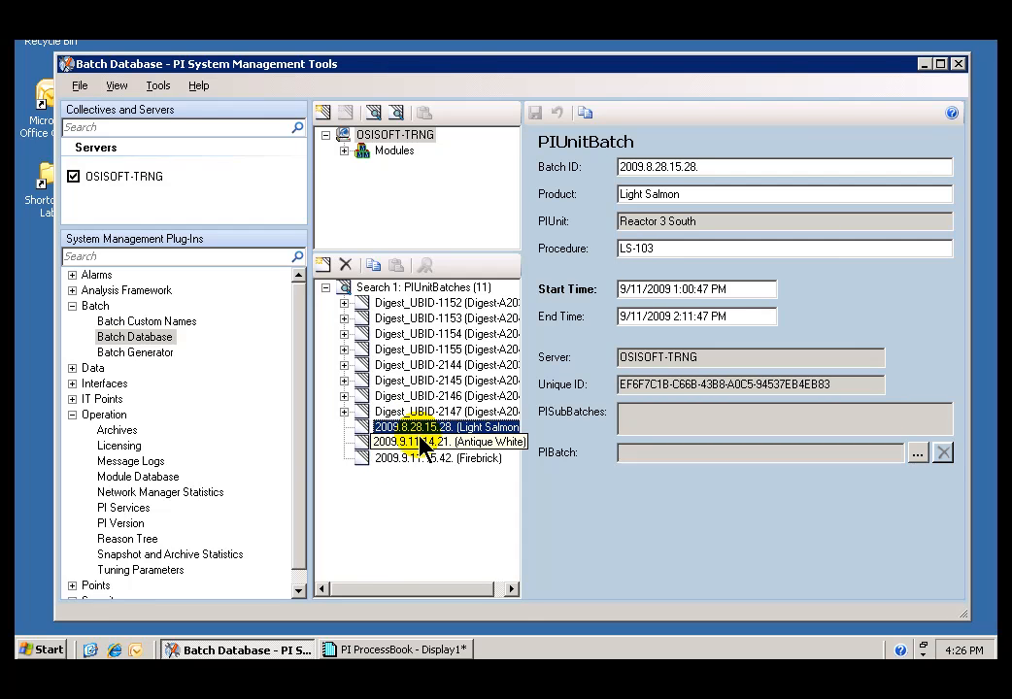
left_click(448, 442)
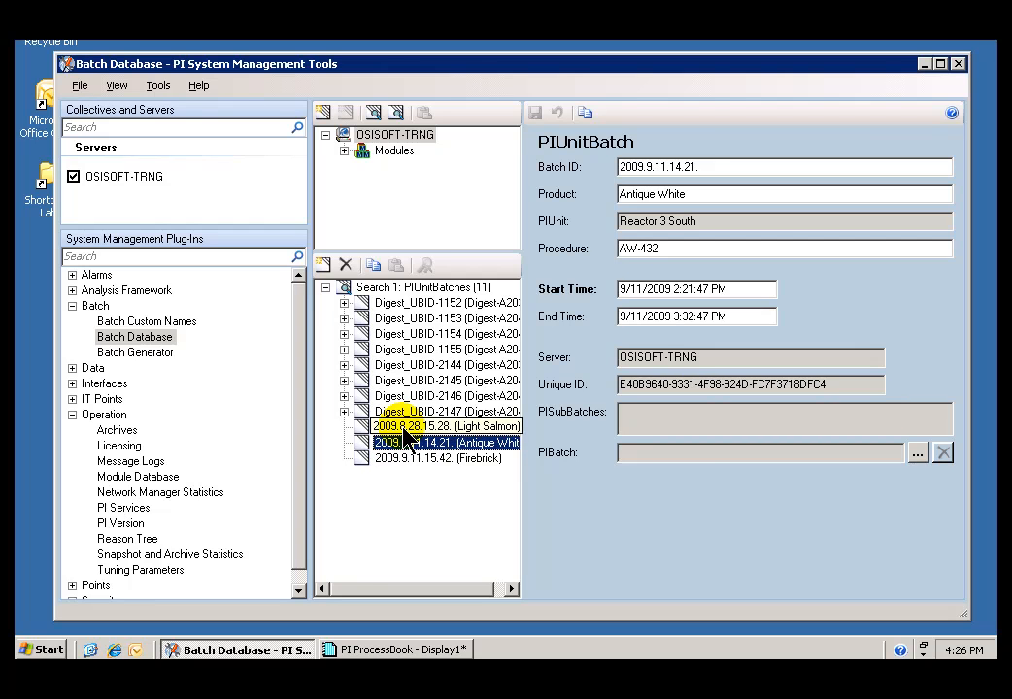
left_click(439, 457)
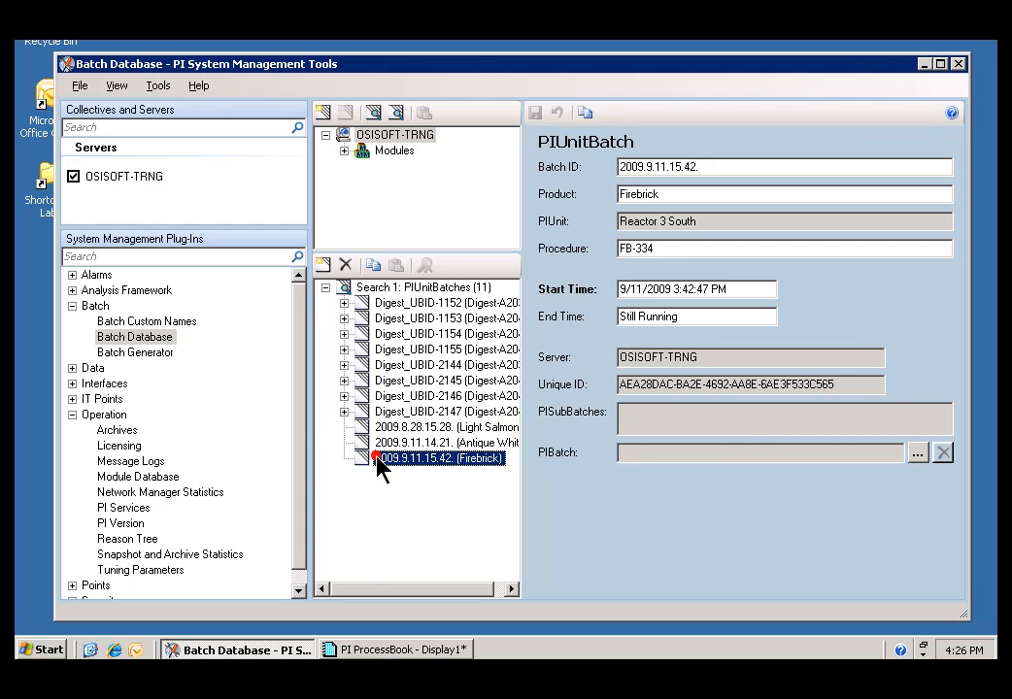
left_click(442, 442)
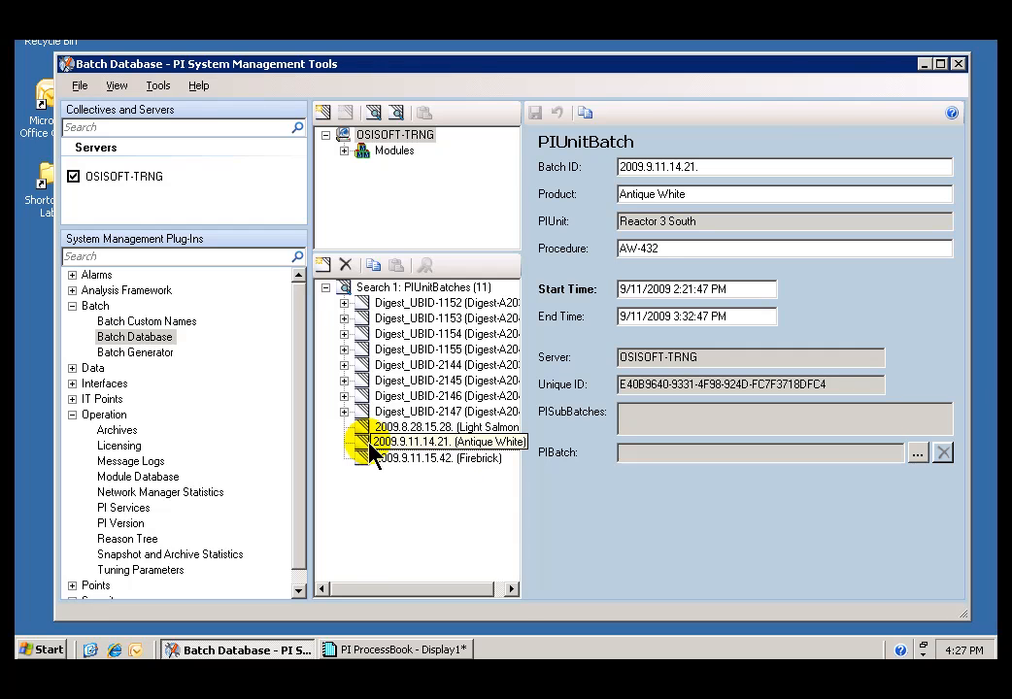
left_click(417, 457)
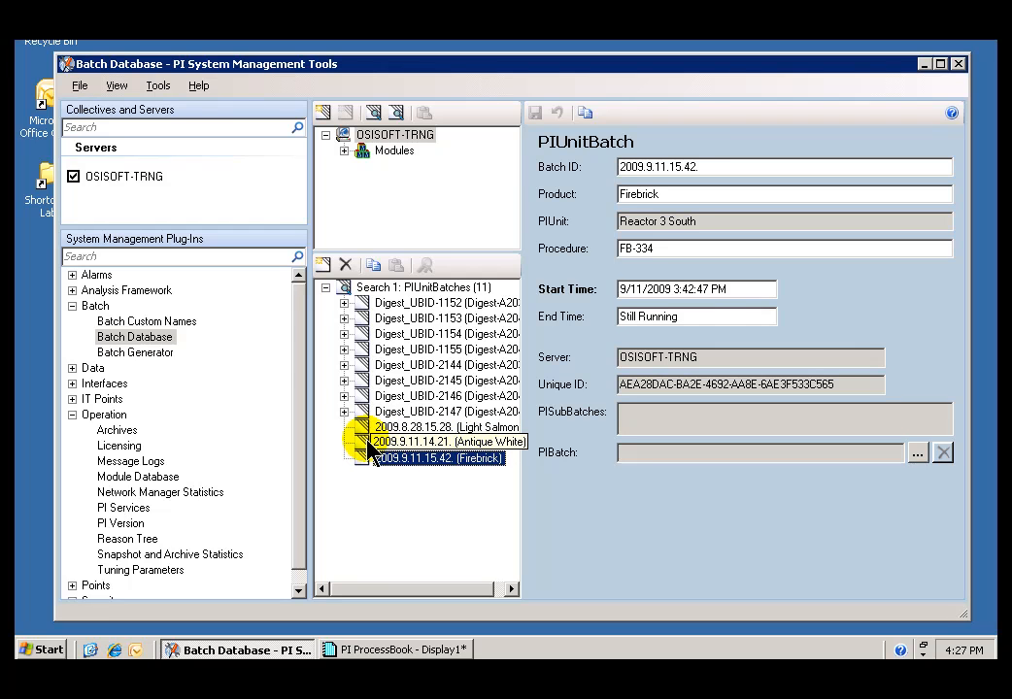
left_click(442, 442)
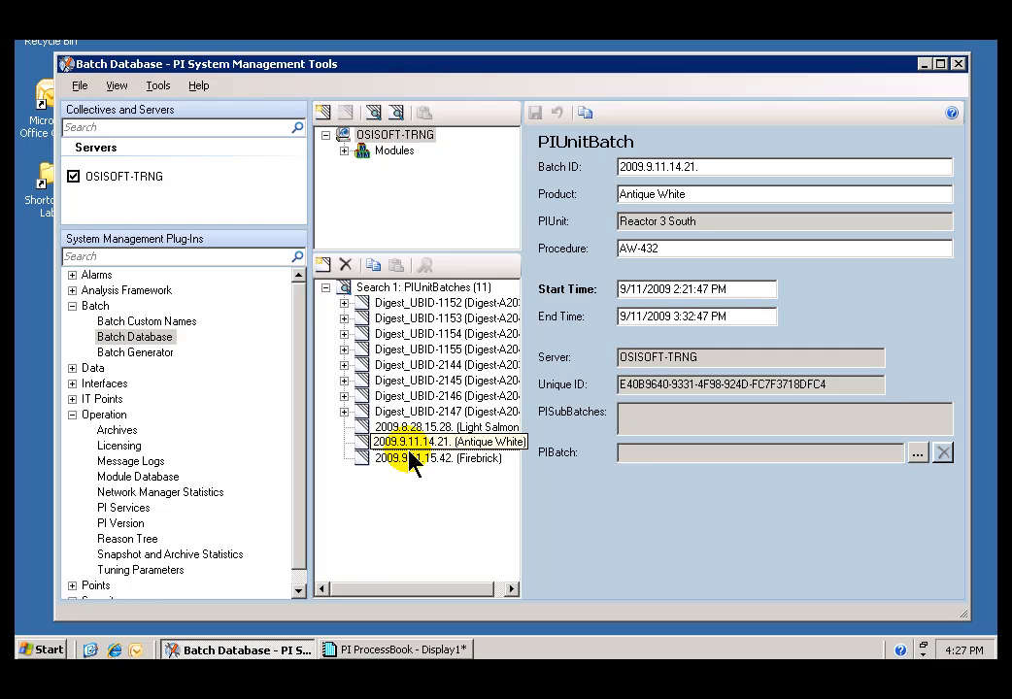
left_click(442, 442)
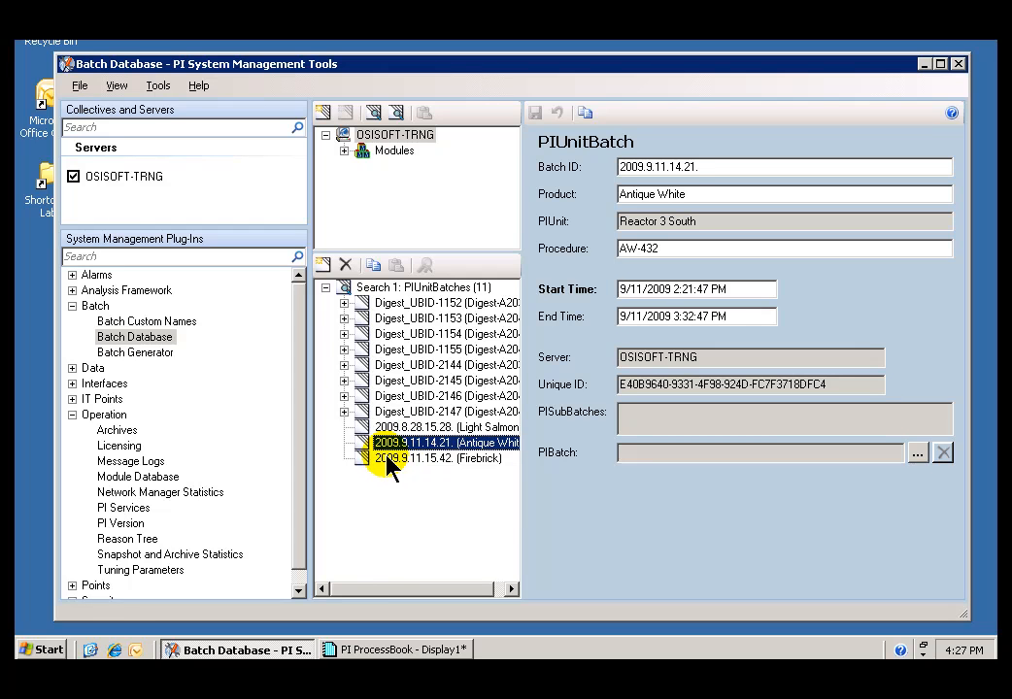
left_click(446, 457)
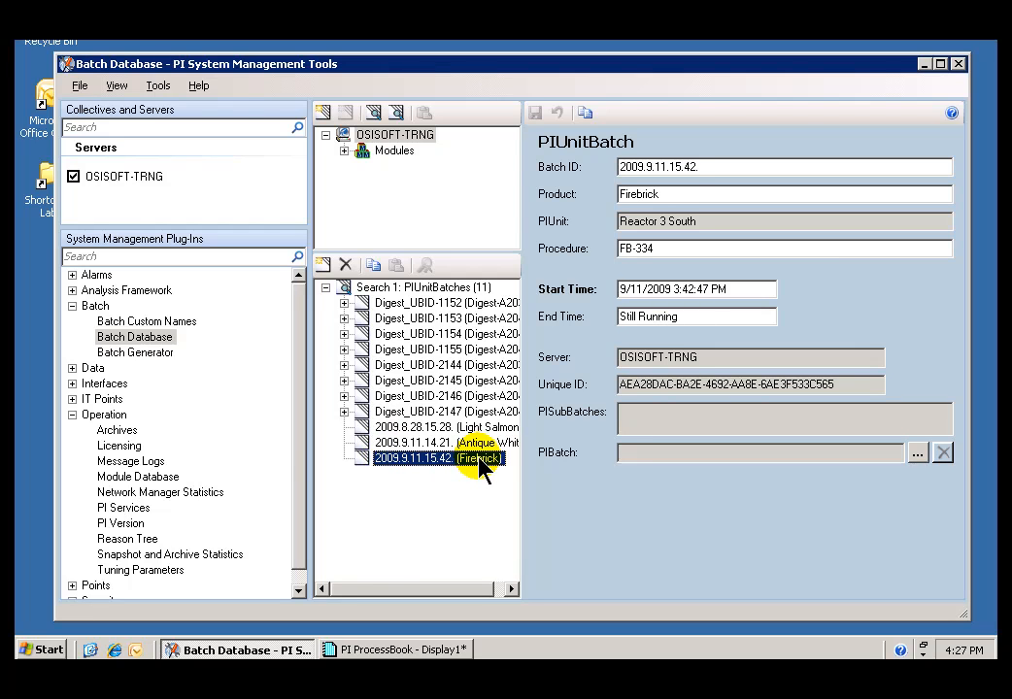
mouse_move(392, 641)
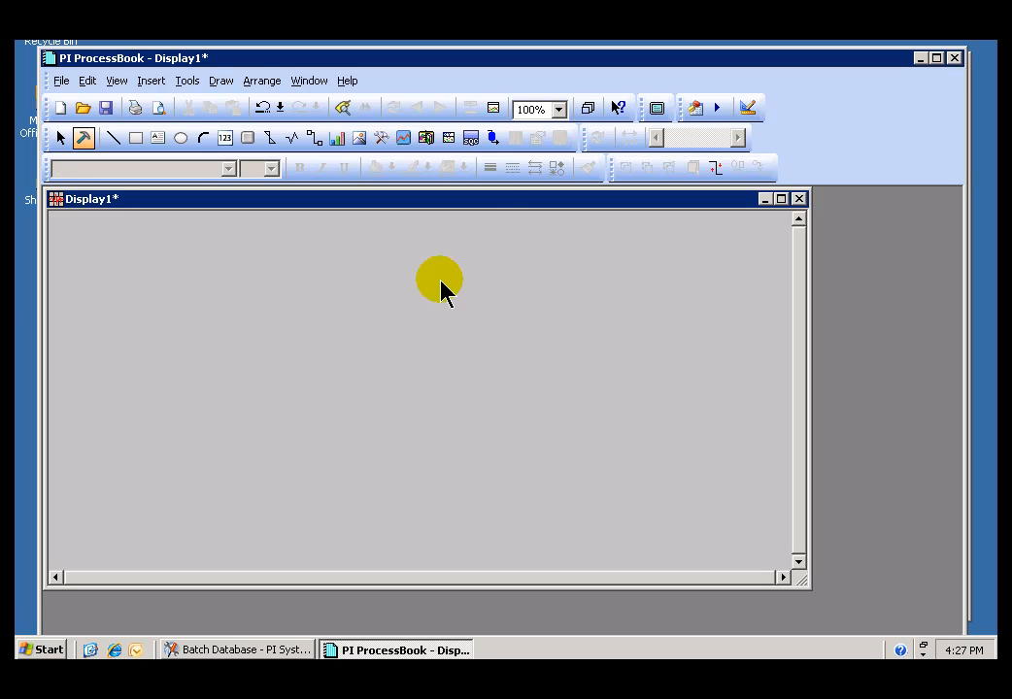
Place a batch object and search for batches on units matching reac*.
left_click(494, 138)
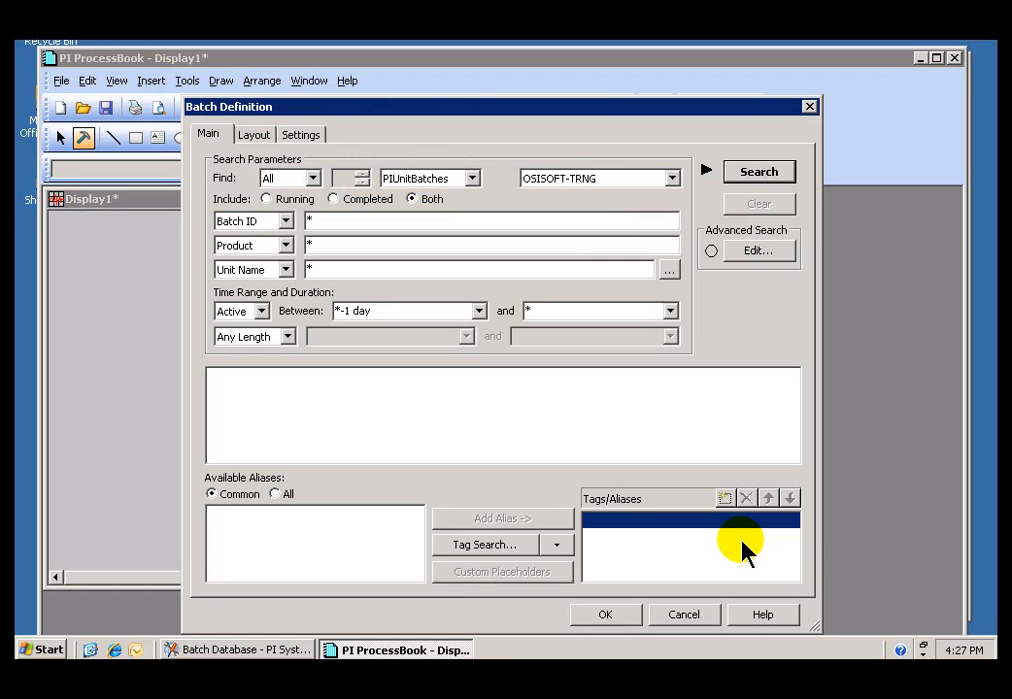
mouse_move(285, 219)
type("reac")
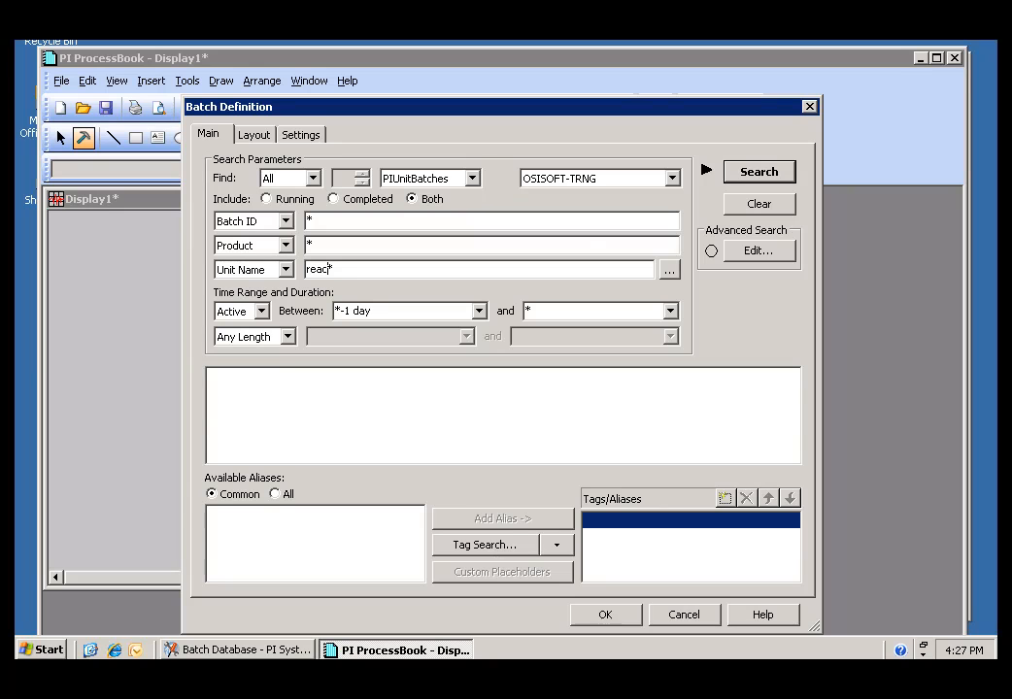
left_click(759, 172)
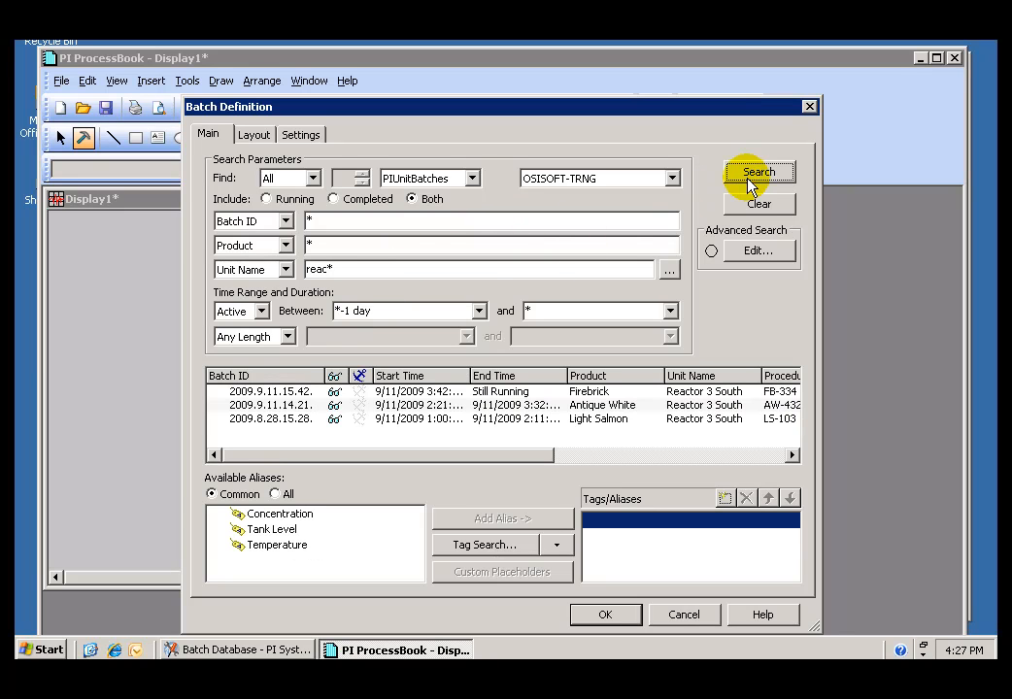
left_click(758, 172)
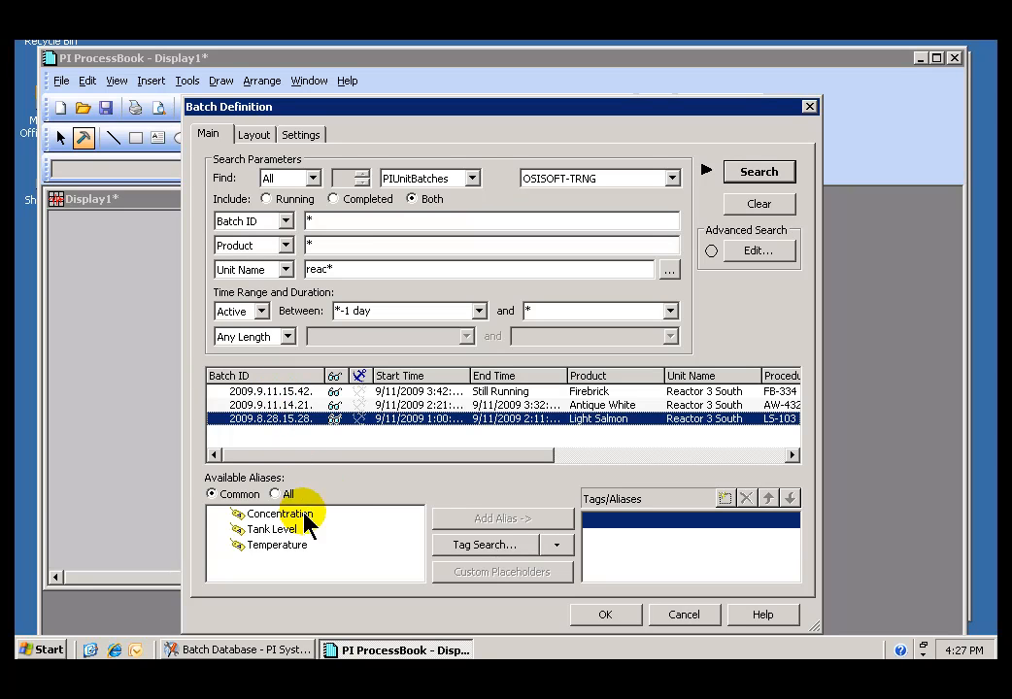
mouse_move(264, 525)
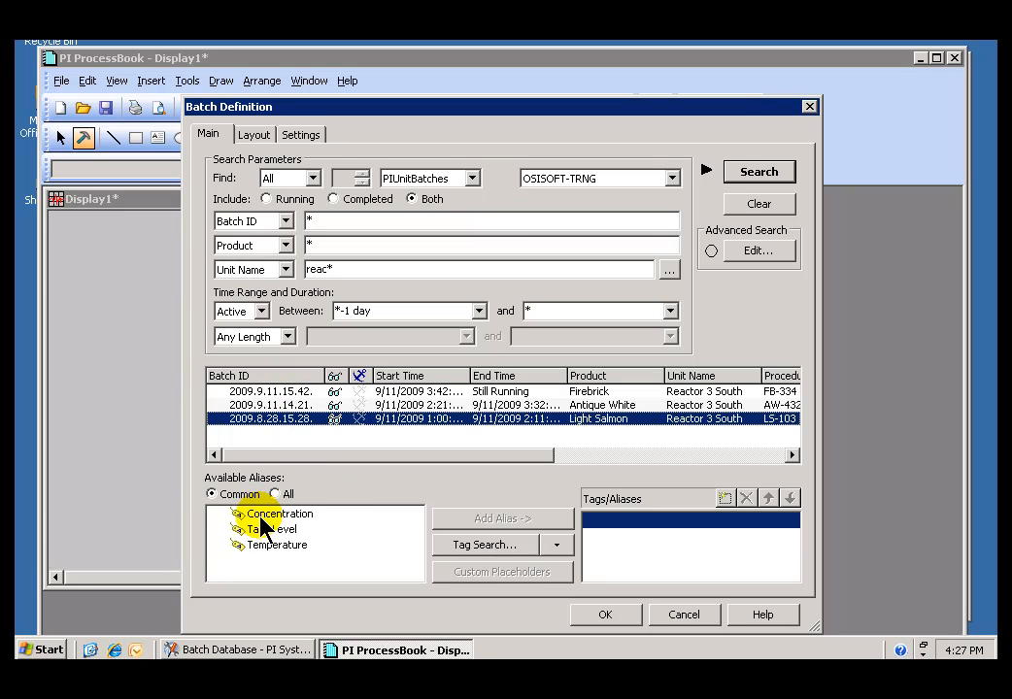
Add Temperature and Concentration as tag aliases for the batch trend.
left_click(271, 528)
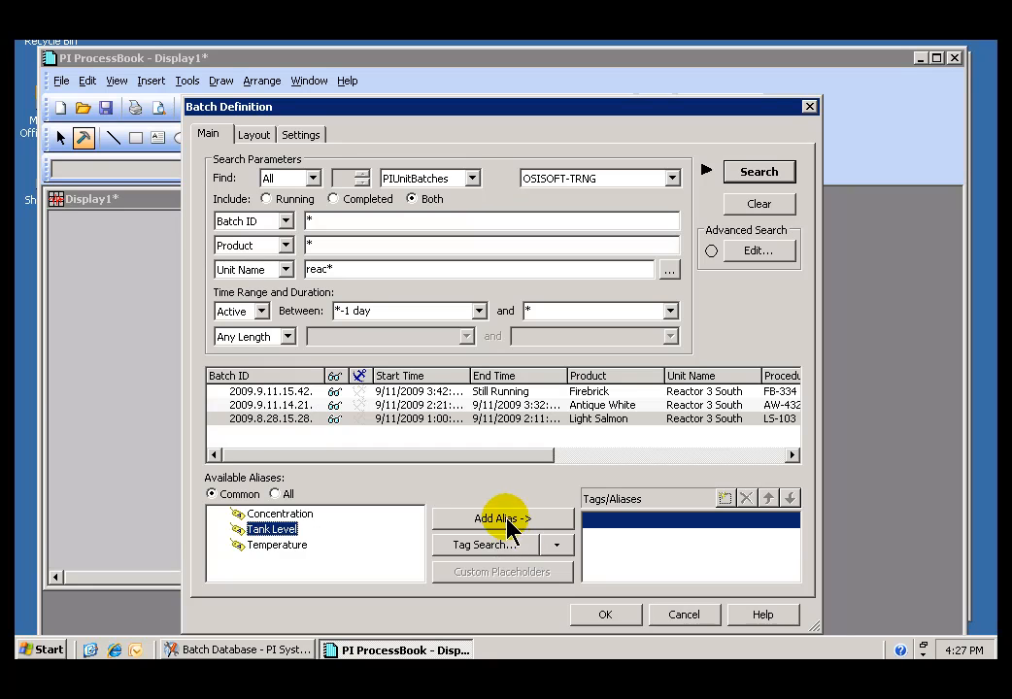
left_click(502, 518)
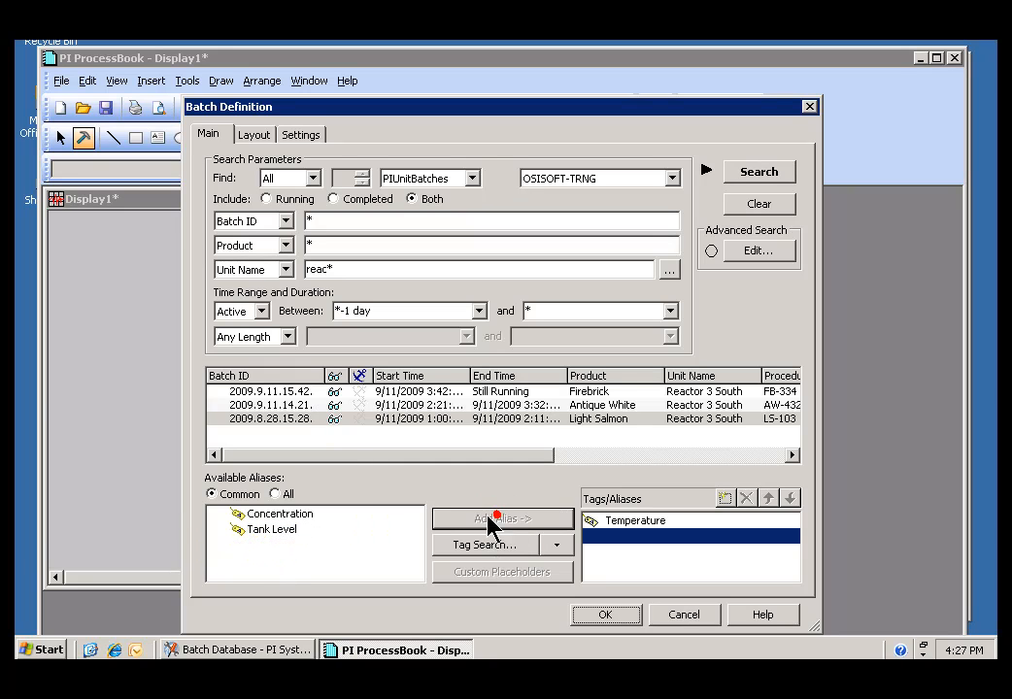
left_click(502, 517)
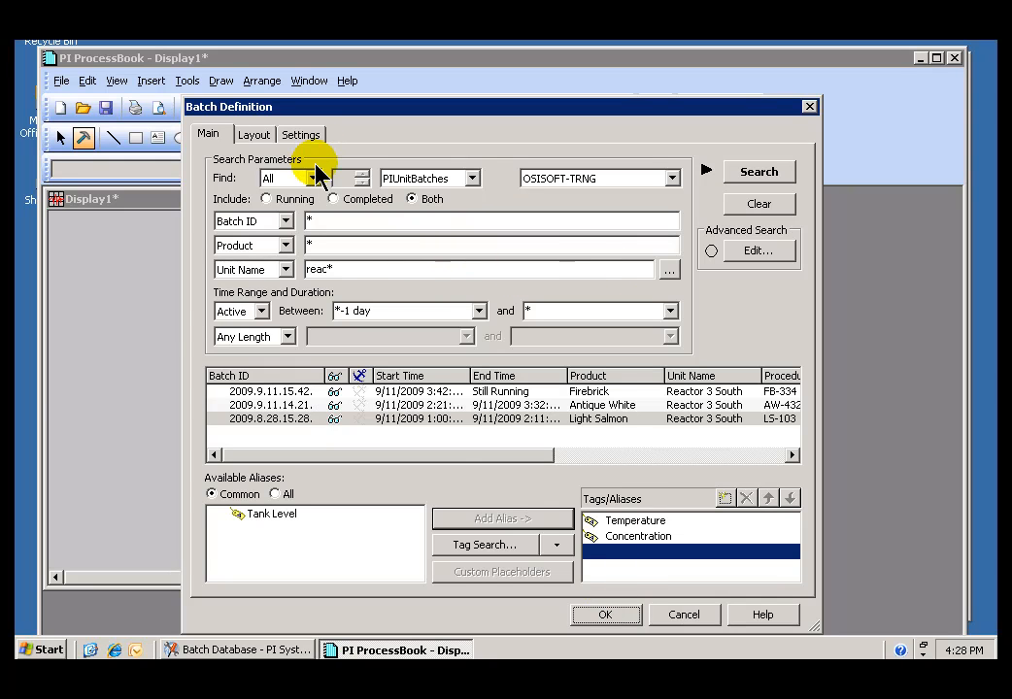
mouse_move(665, 500)
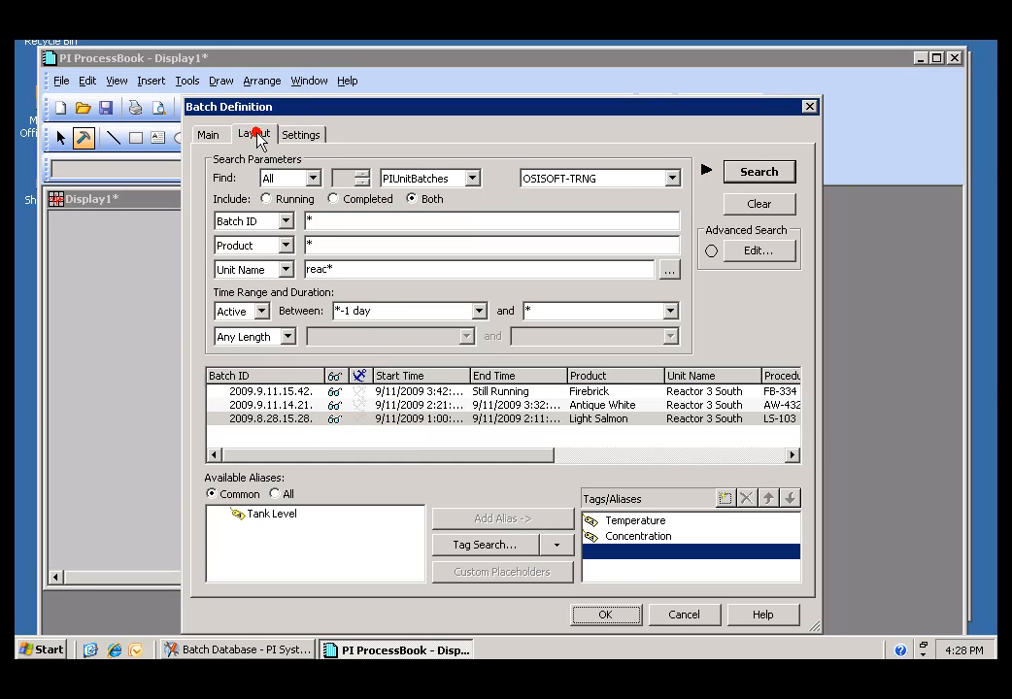
Set the batch object's layout to show only the Gantt, without the search panel, and confirm.
left_click(254, 134)
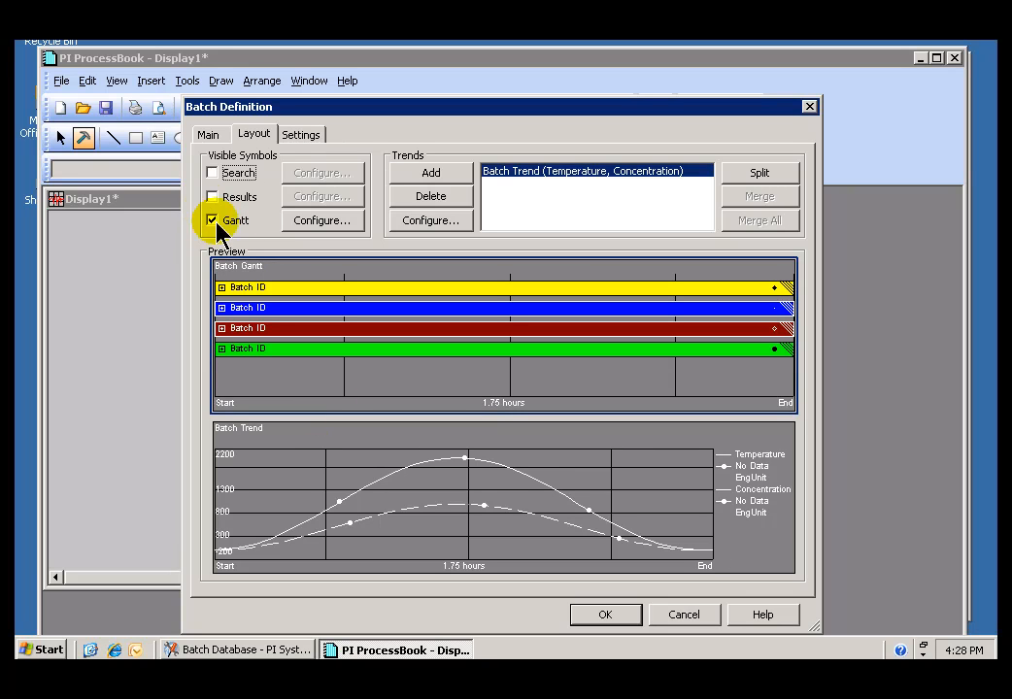
left_click(212, 172)
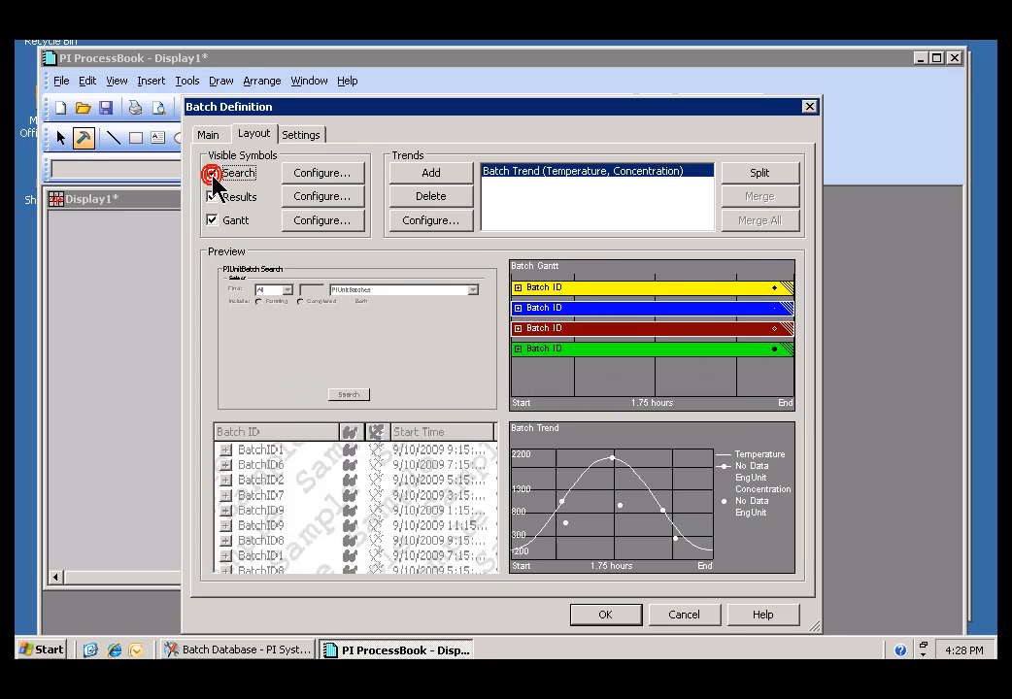
left_click(212, 173)
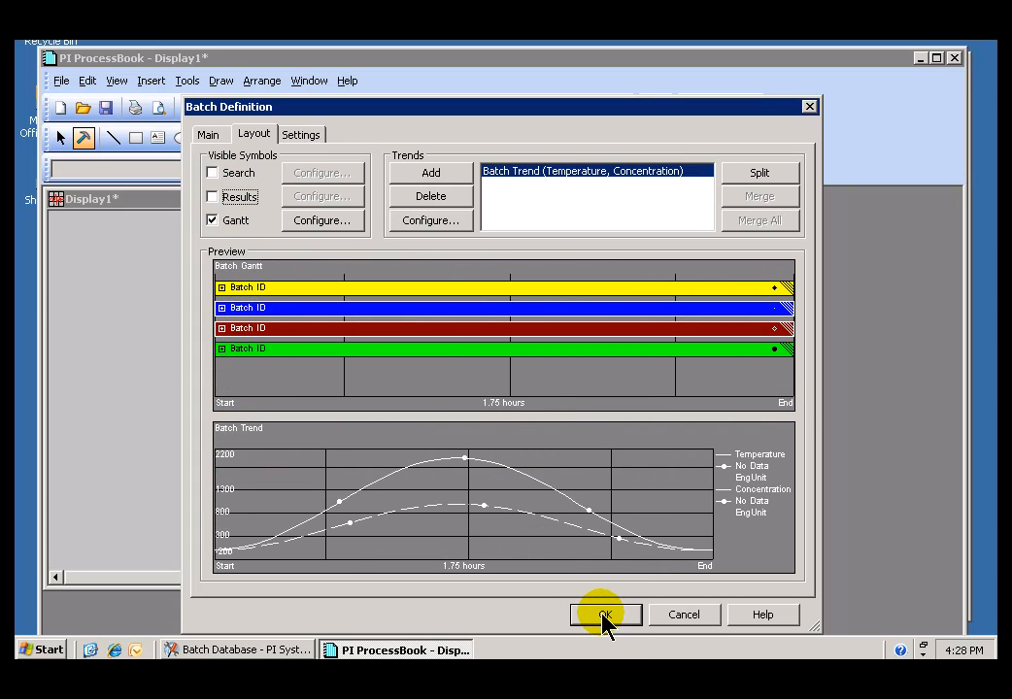
left_click(605, 615)
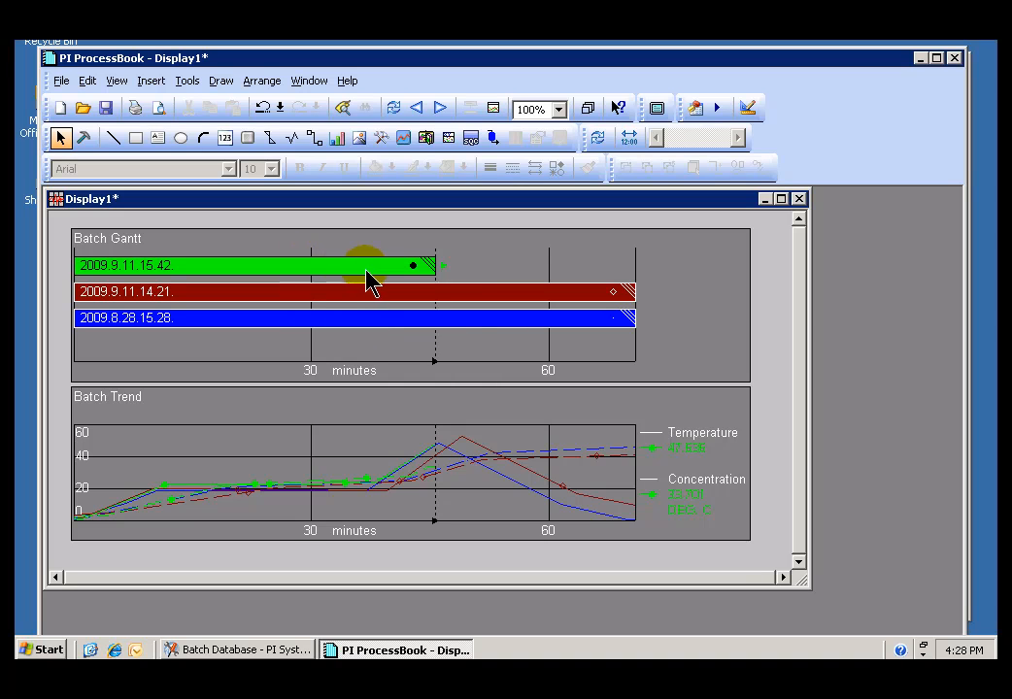
mouse_move(442, 306)
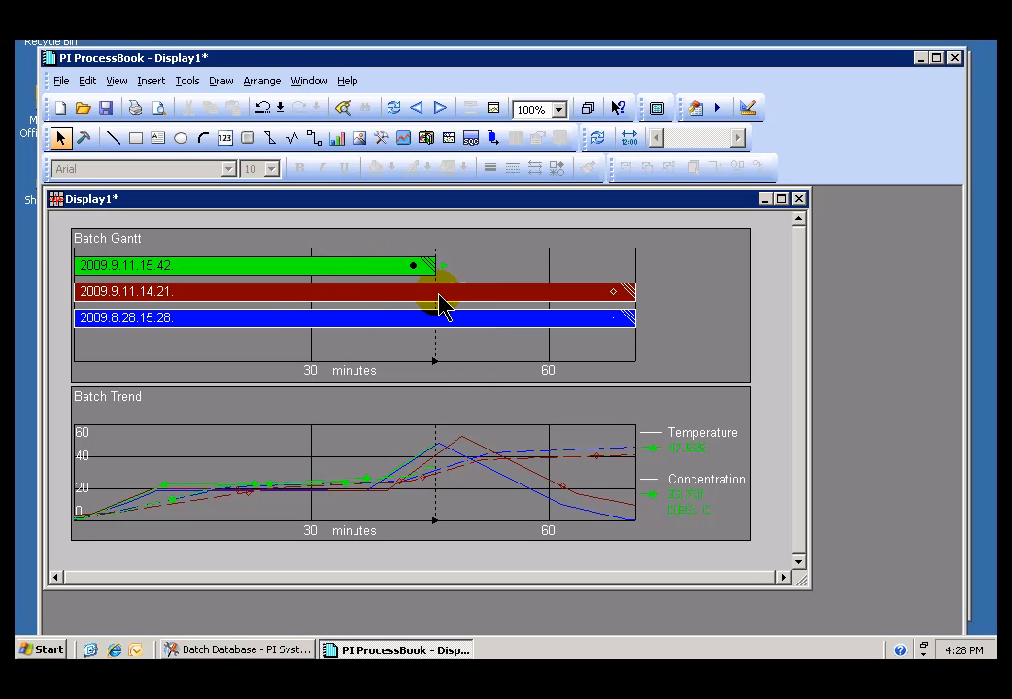
mouse_move(520, 326)
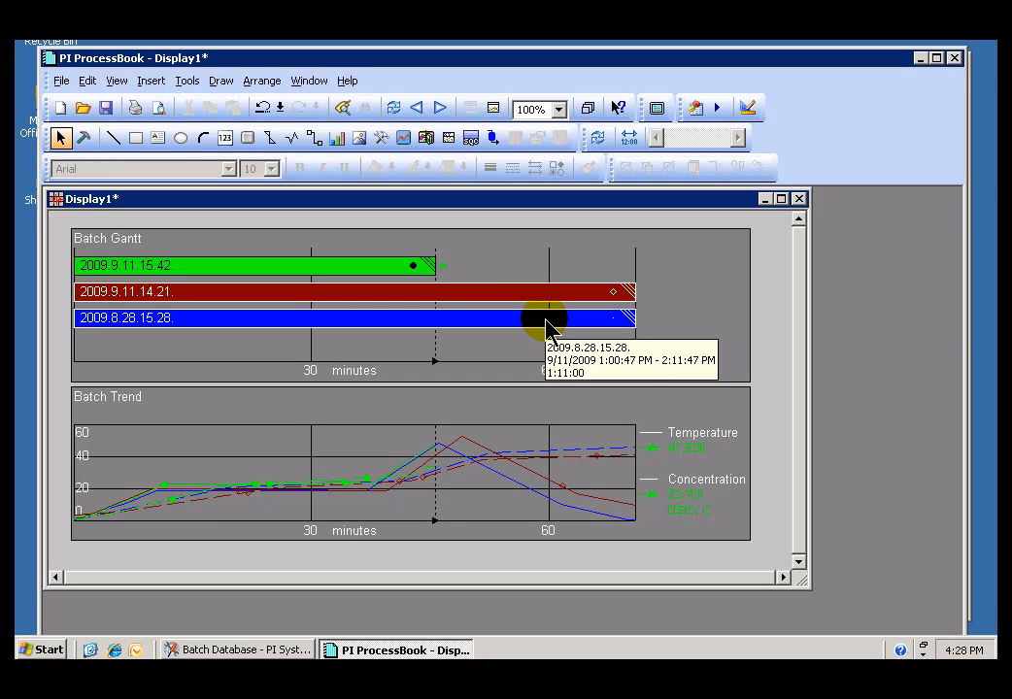
mouse_move(533, 500)
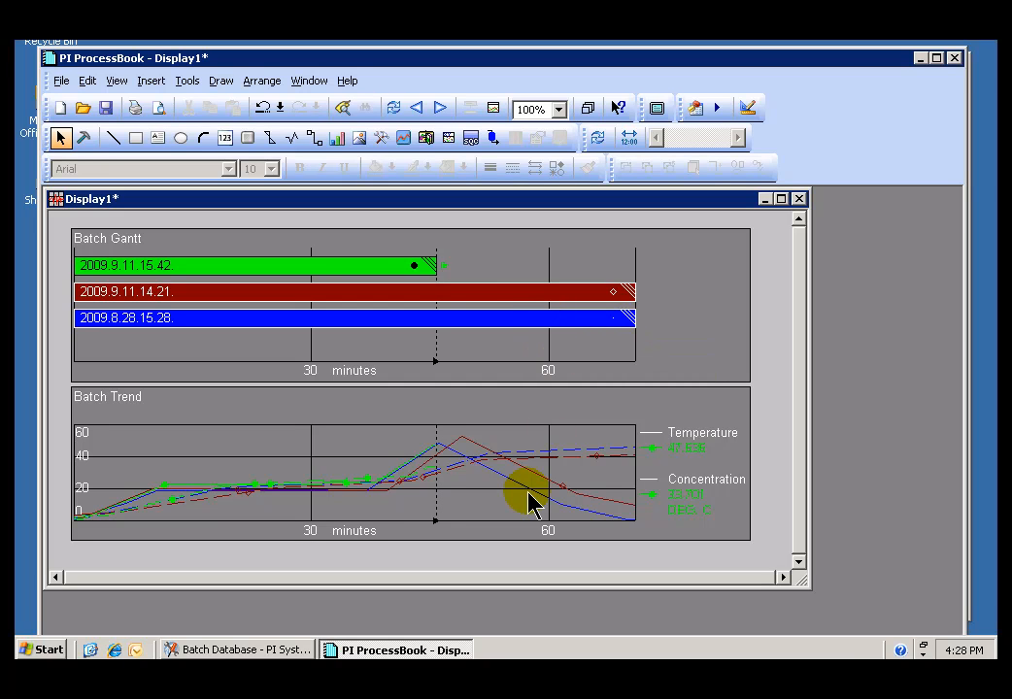
mouse_move(704, 447)
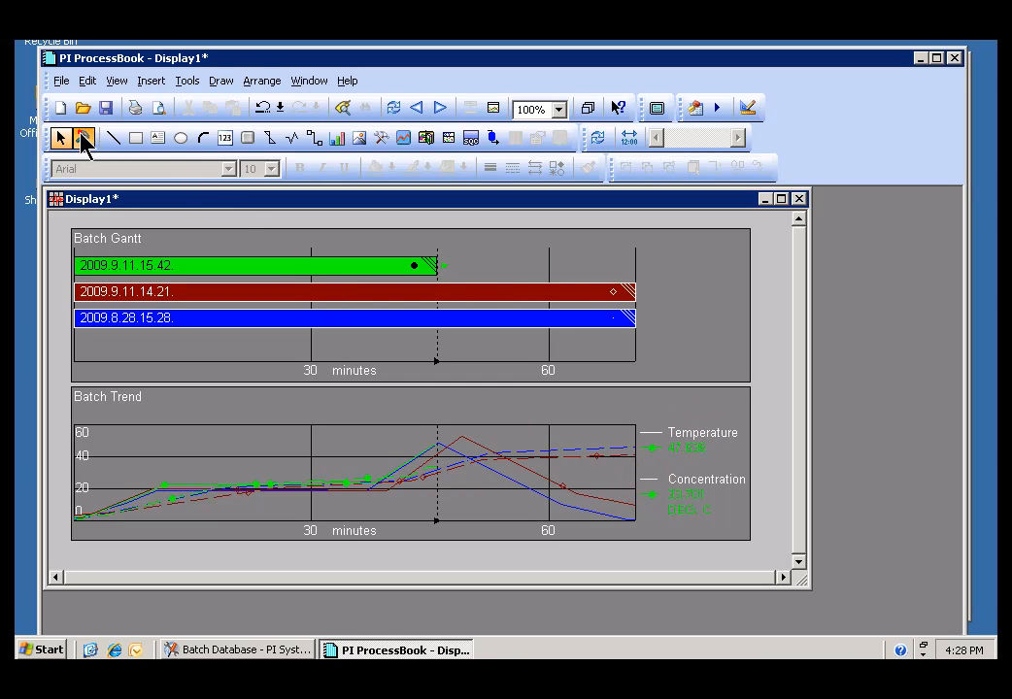
Delete Concentration from the batch object's Tags/Aliases, leaving only Temperature.
left_click(84, 138)
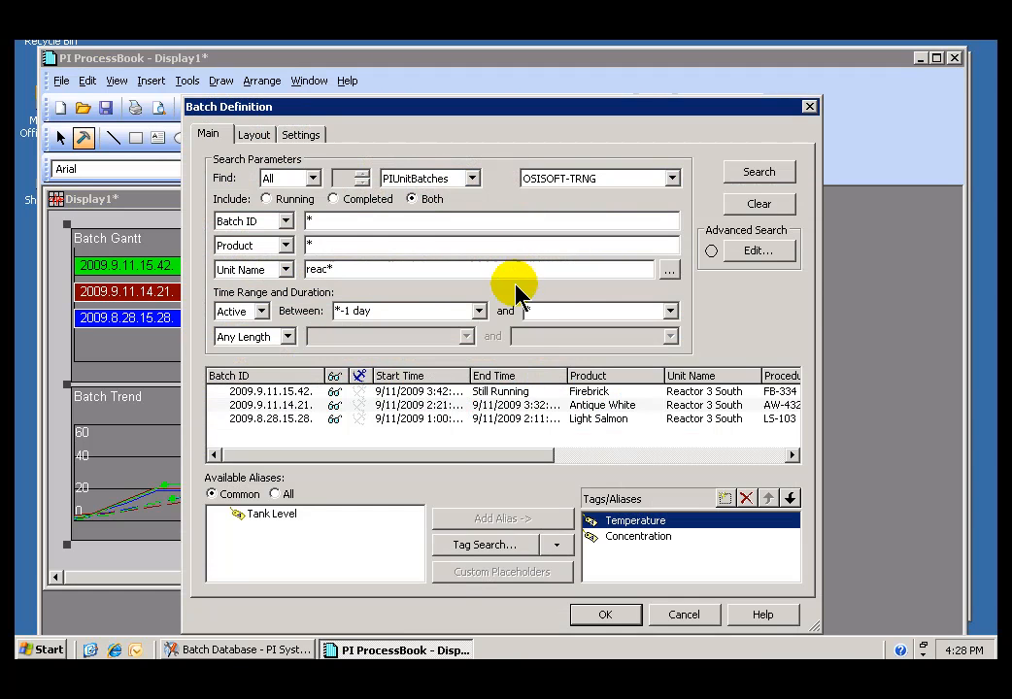
left_click(638, 536)
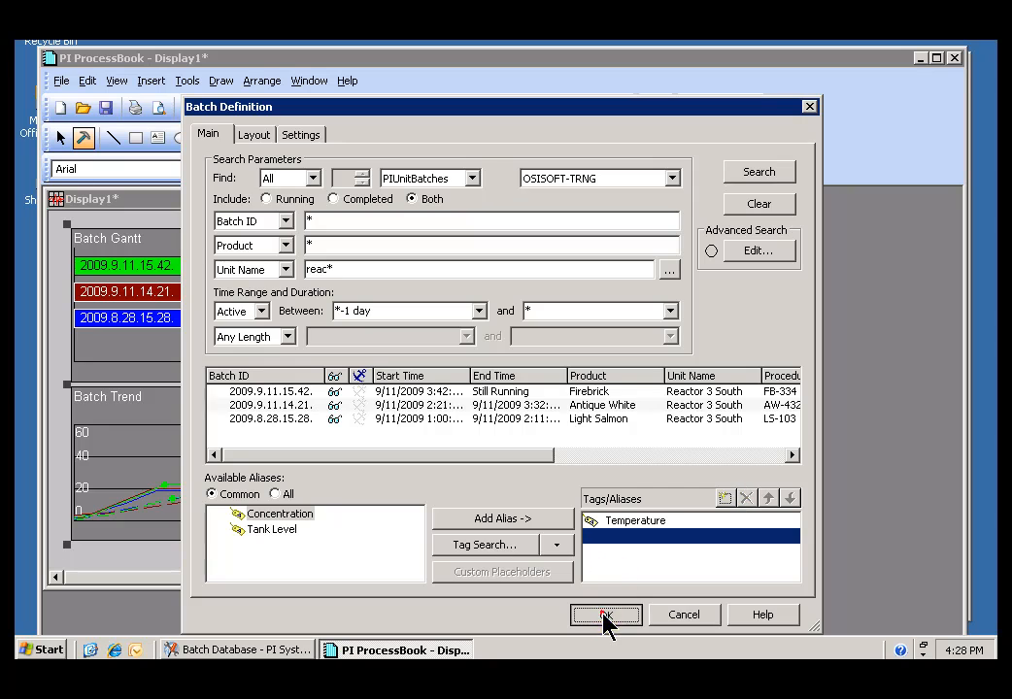
left_click(606, 614)
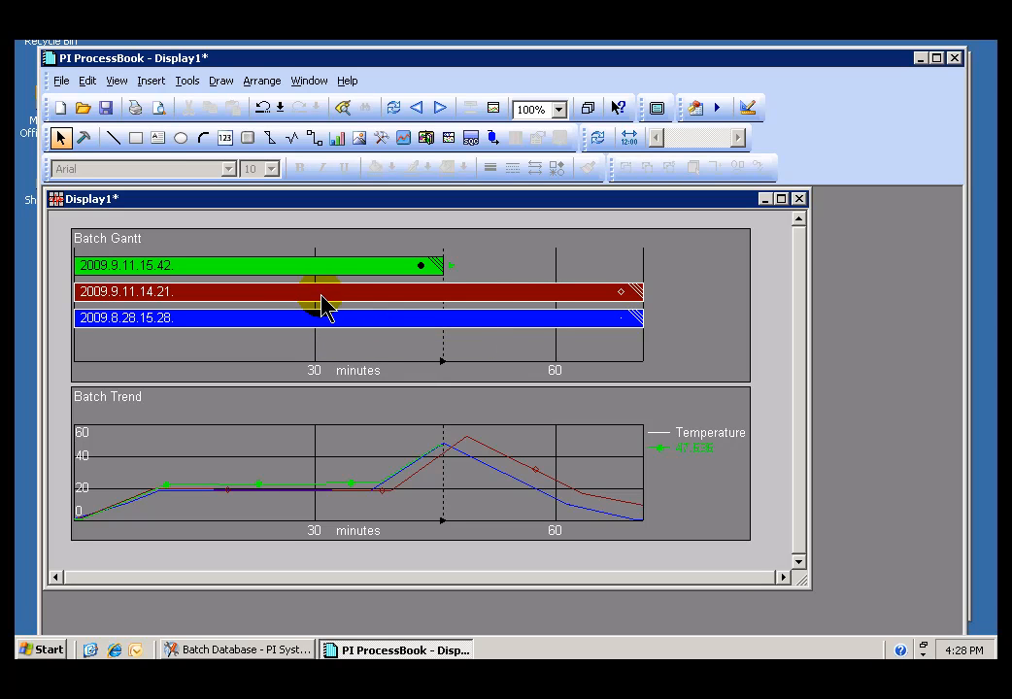
mouse_move(311, 320)
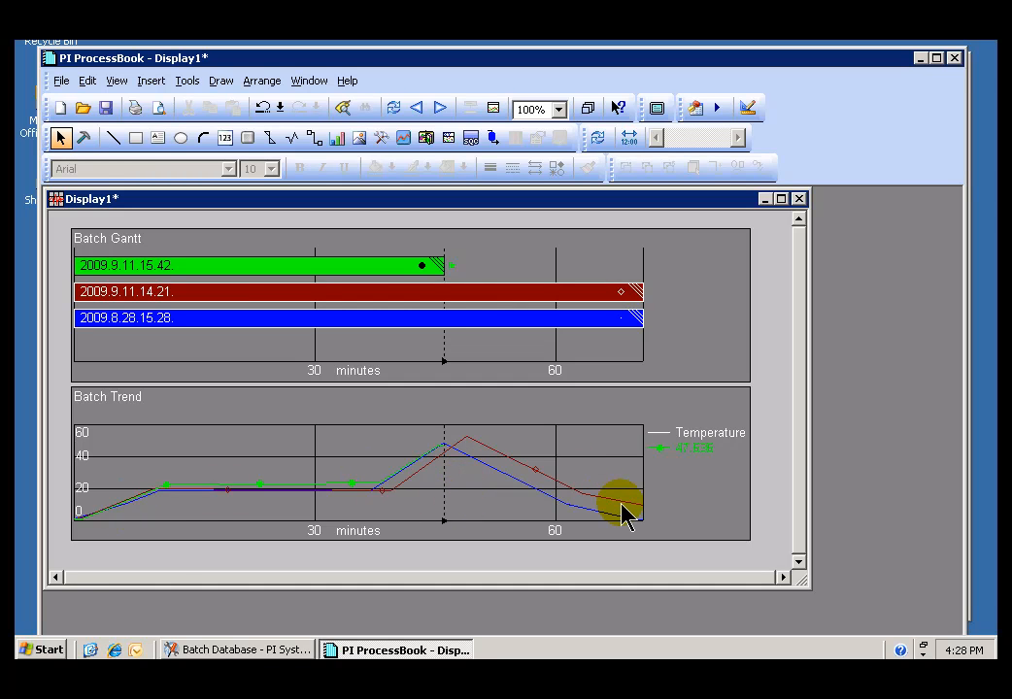
mouse_move(437, 500)
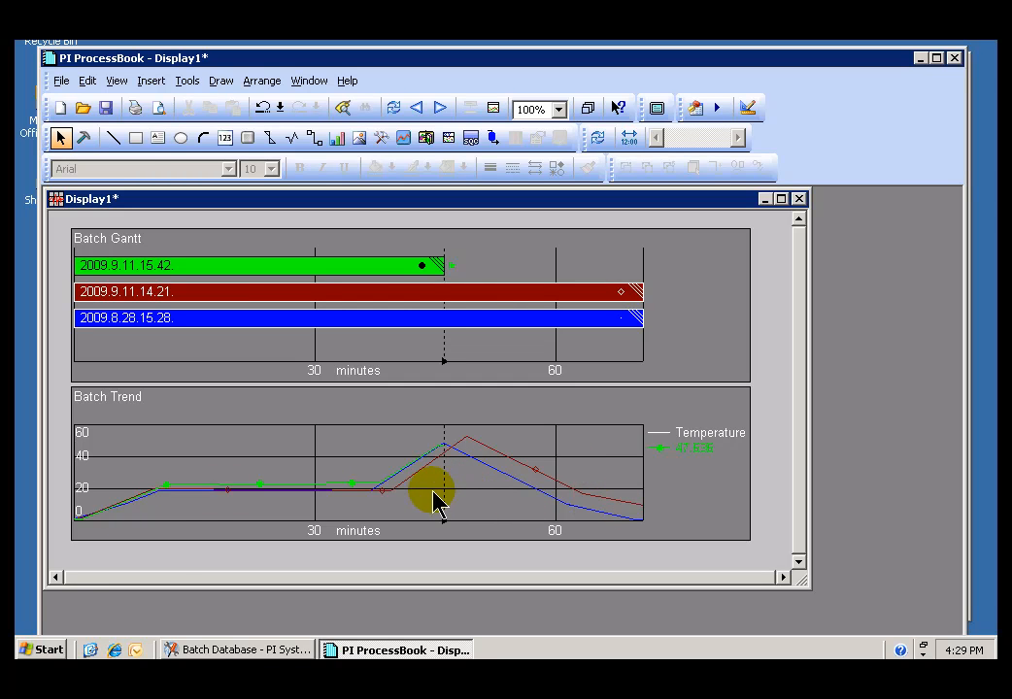